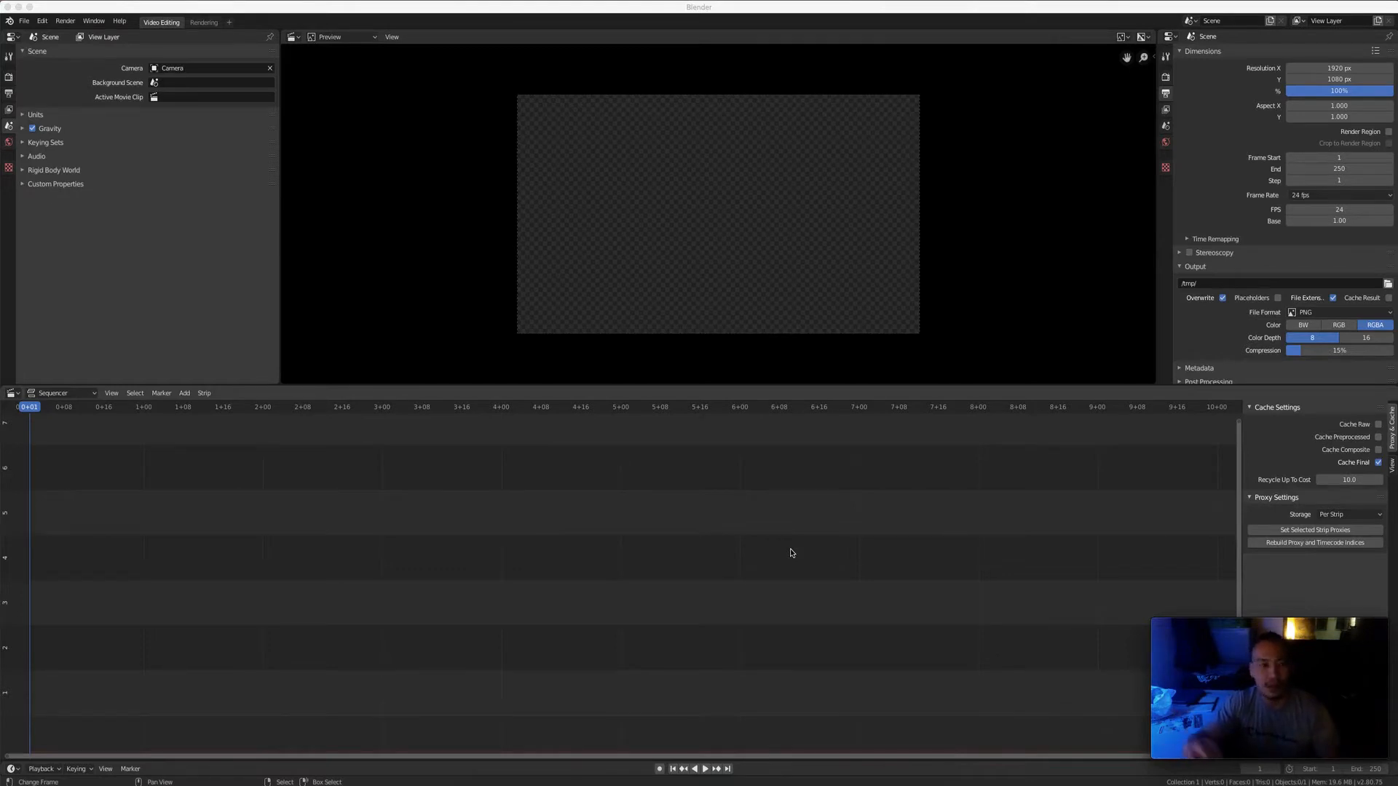
{"action": "mouse_move", "coordinate": [790, 589]}
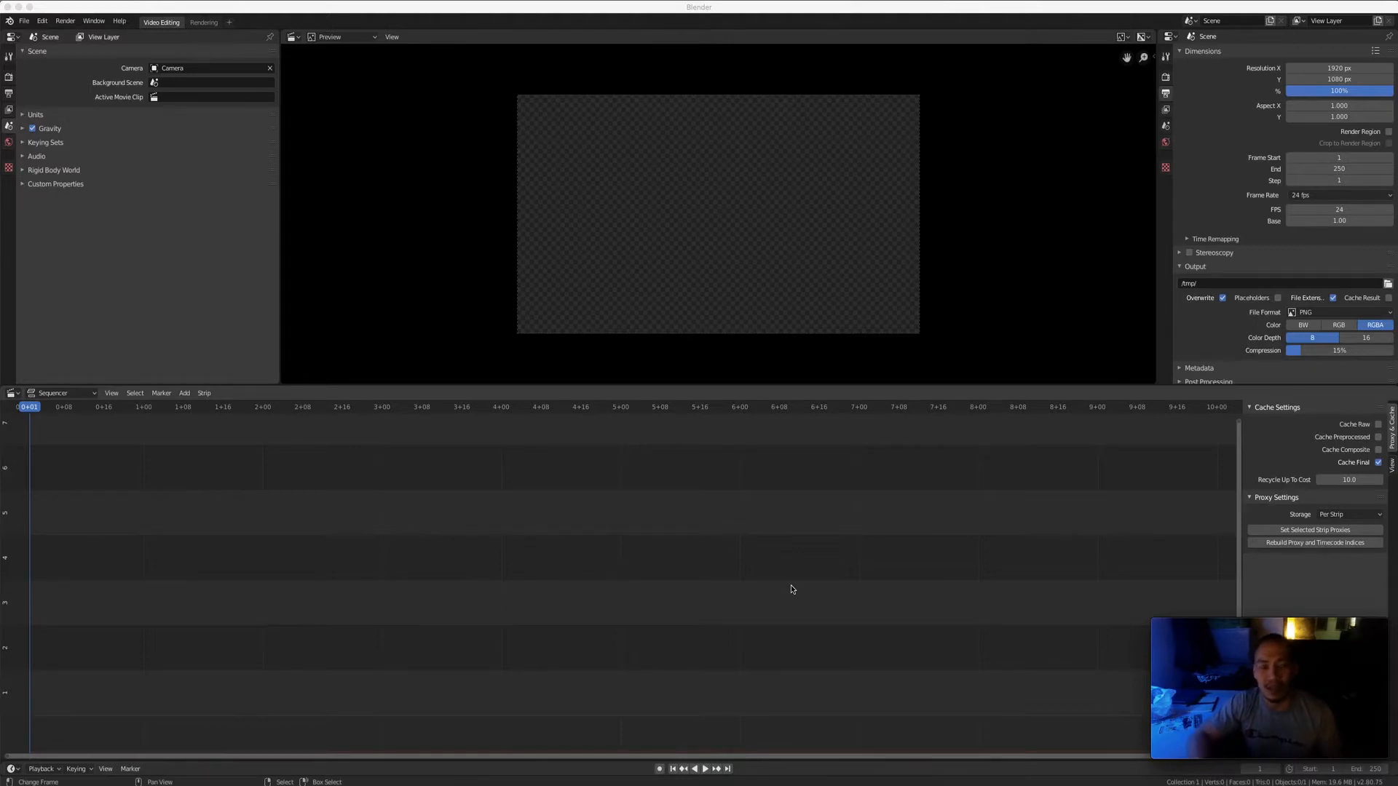
{"action": "mouse_move", "coordinate": [776, 642]}
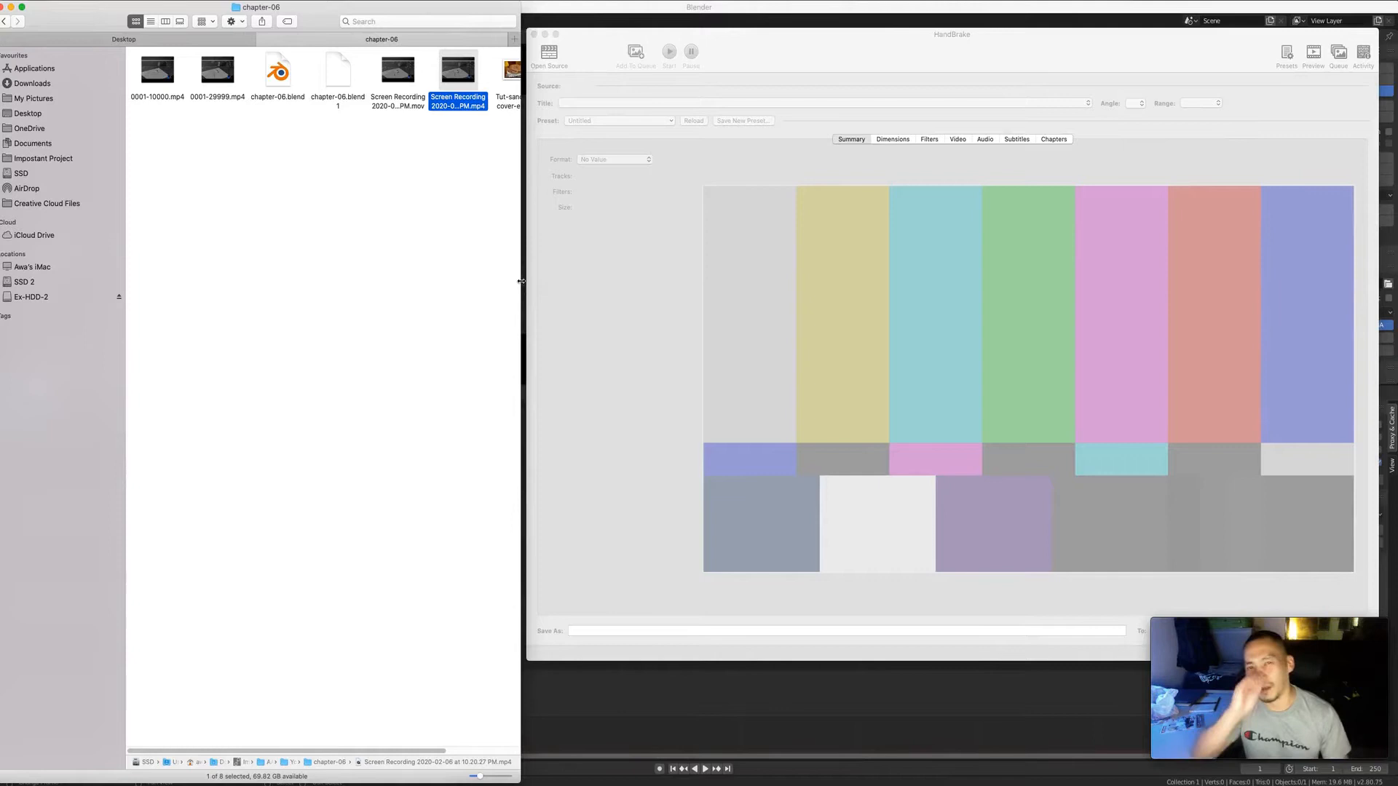
{"action": "mouse_move", "coordinate": [409, 176]}
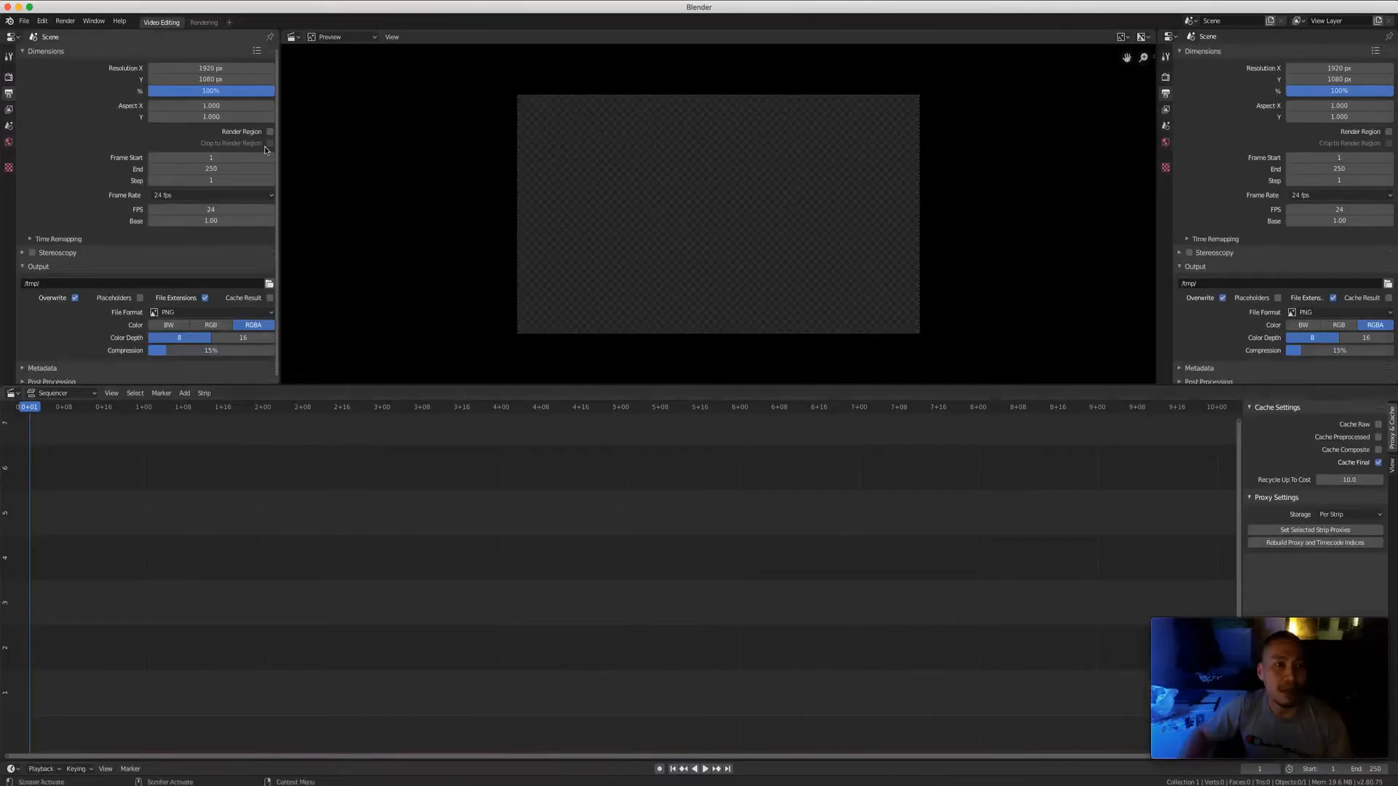
Show Output properties and review the Frame Rate presets, still at 24 fps
{"action": "left_click", "coordinate": [212, 195]}
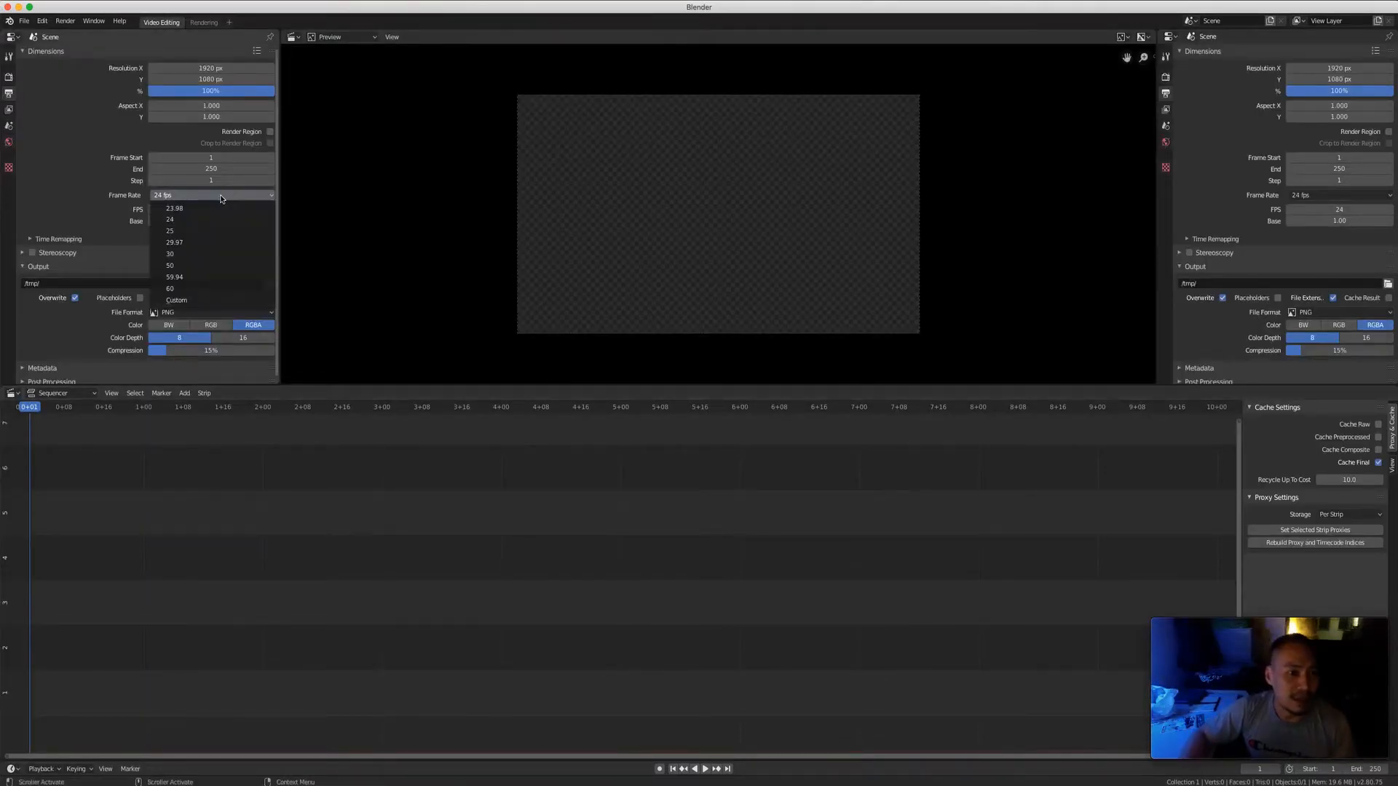
{"action": "mouse_move", "coordinate": [201, 242]}
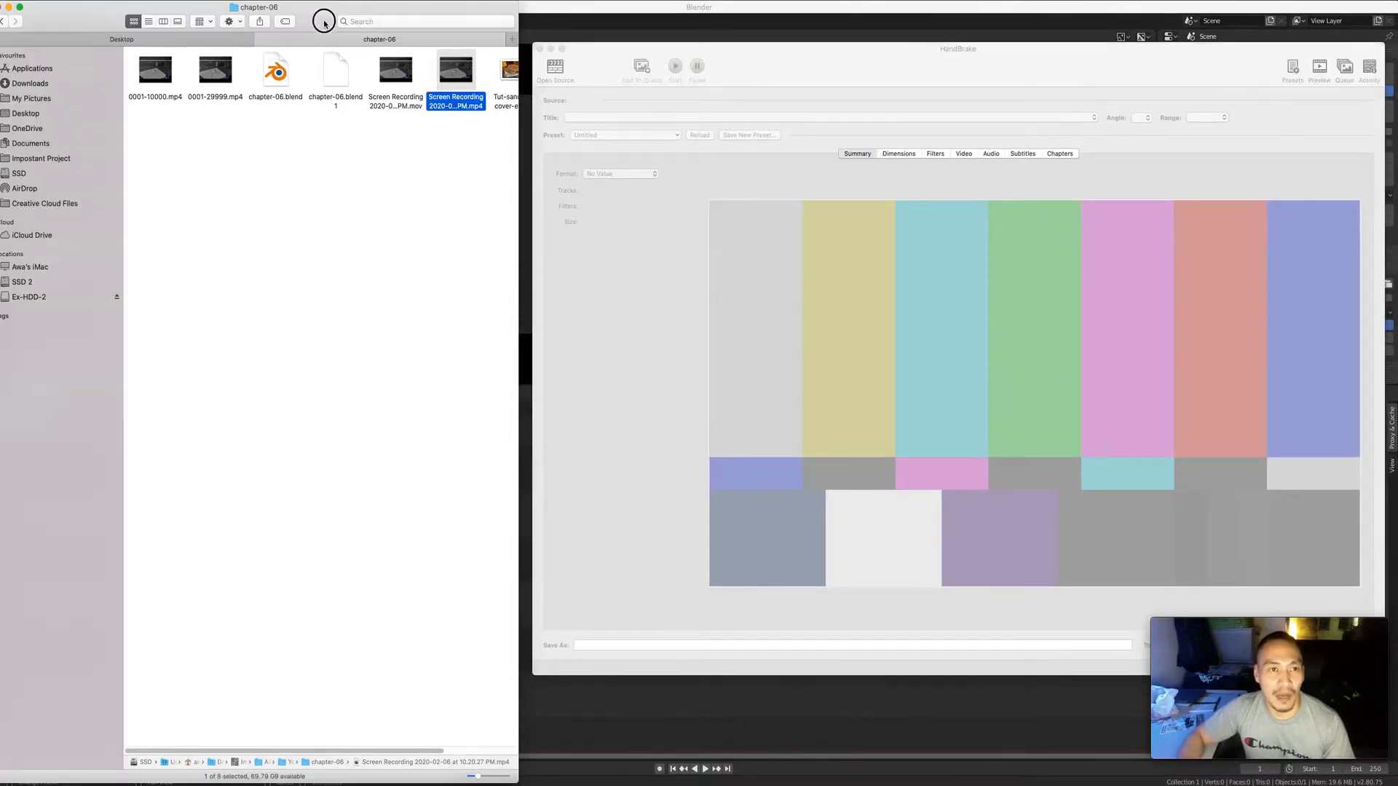
{"action": "mouse_move", "coordinate": [456, 70]}
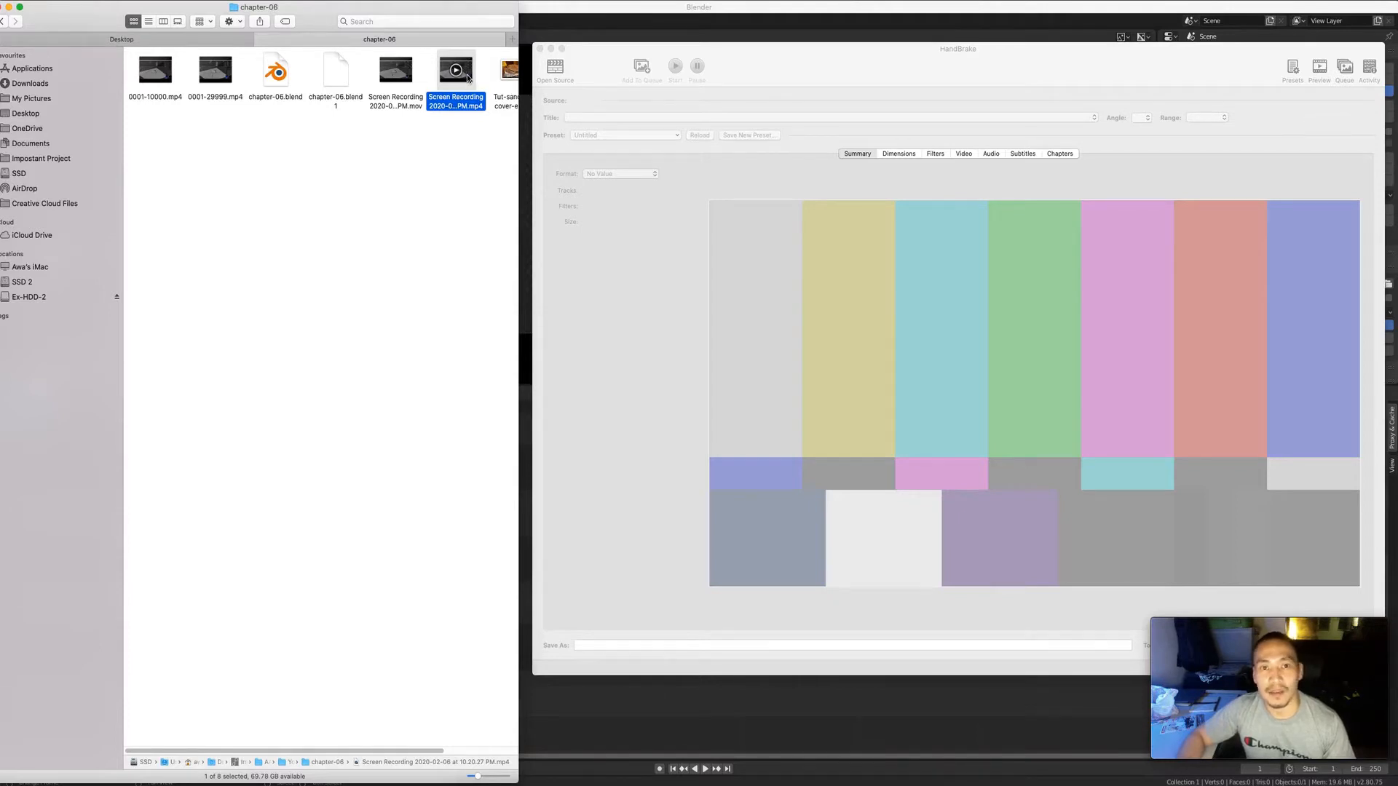
Load the .mp4 recording in HandBrake, check 1920×1080, 29.01 fps and audio, then close
{"action": "left_click", "coordinate": [555, 70]}
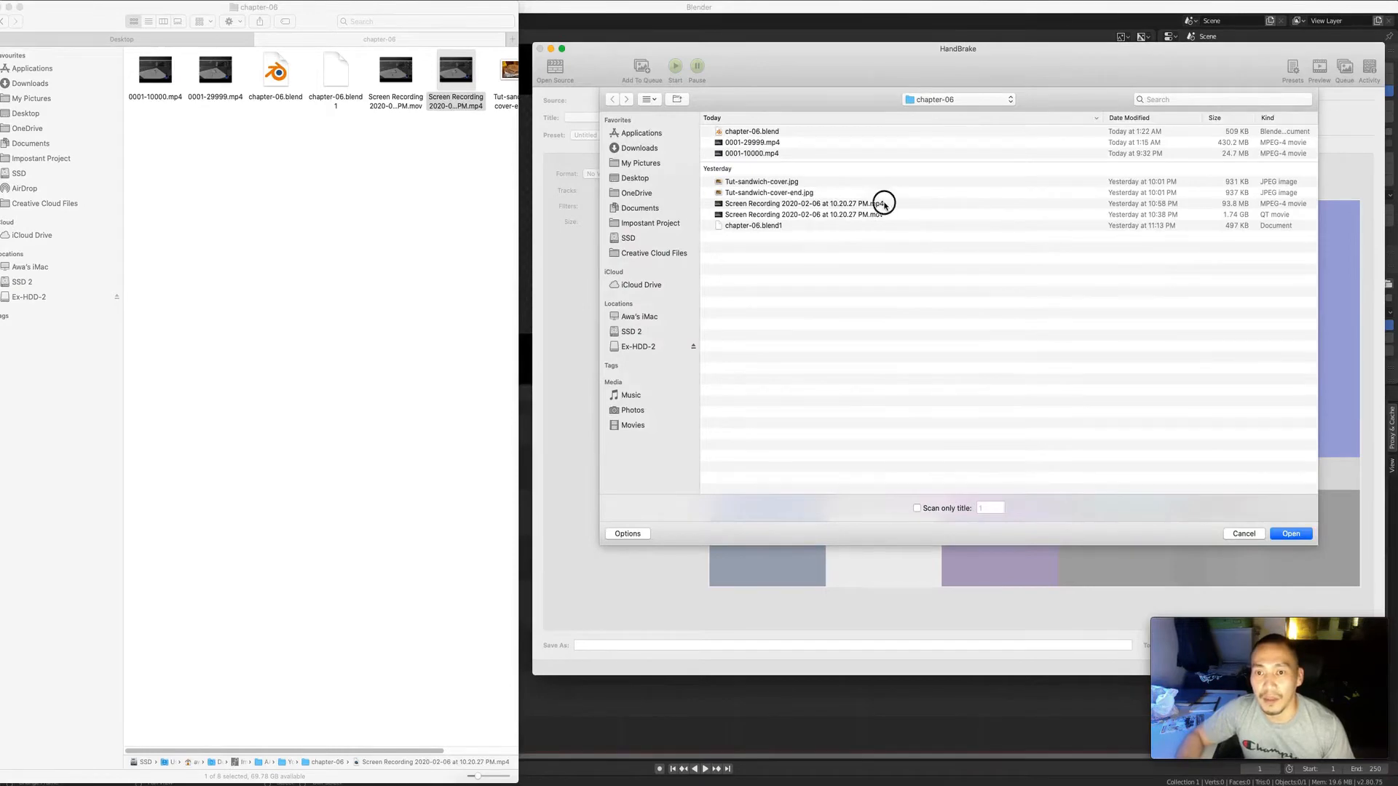
{"action": "double_click", "coordinate": [803, 203]}
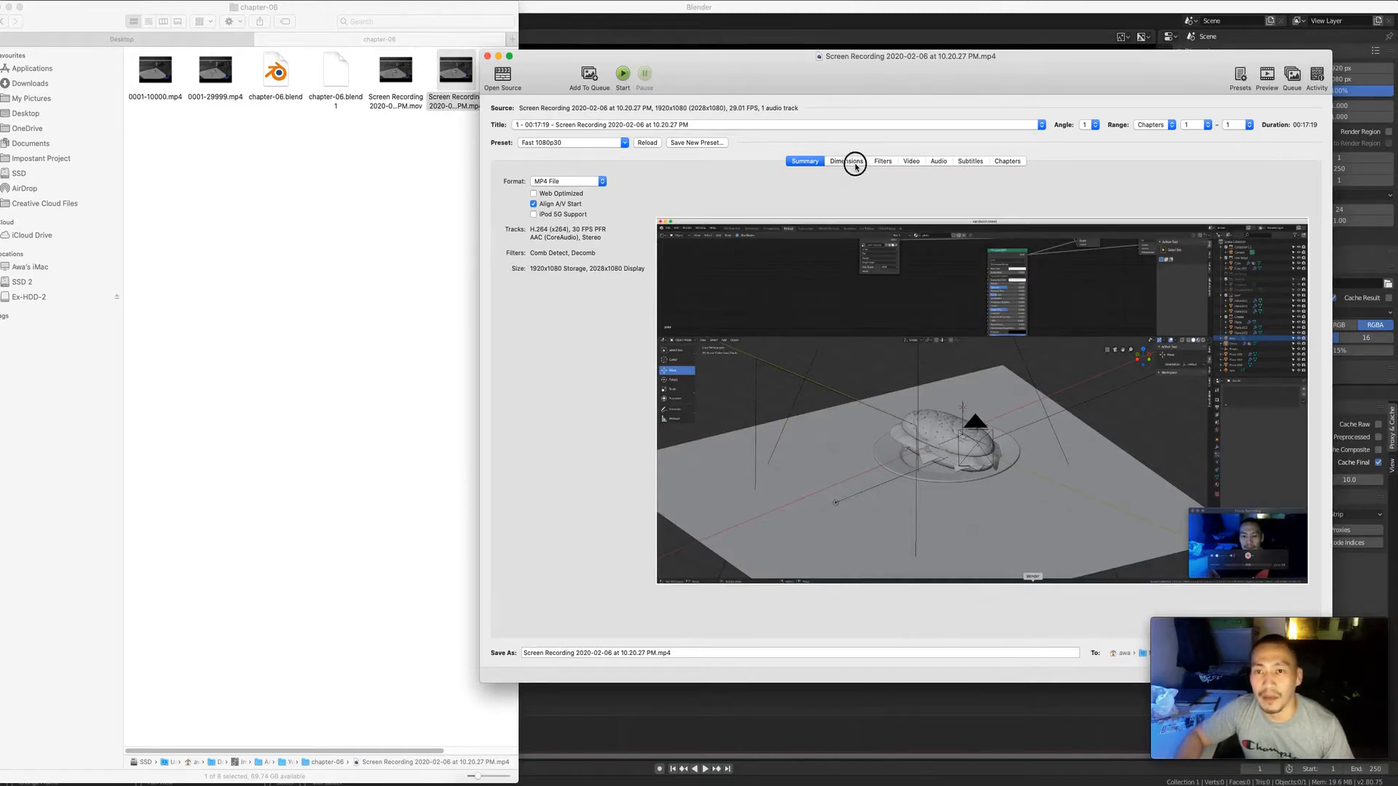
{"action": "left_click", "coordinate": [845, 160]}
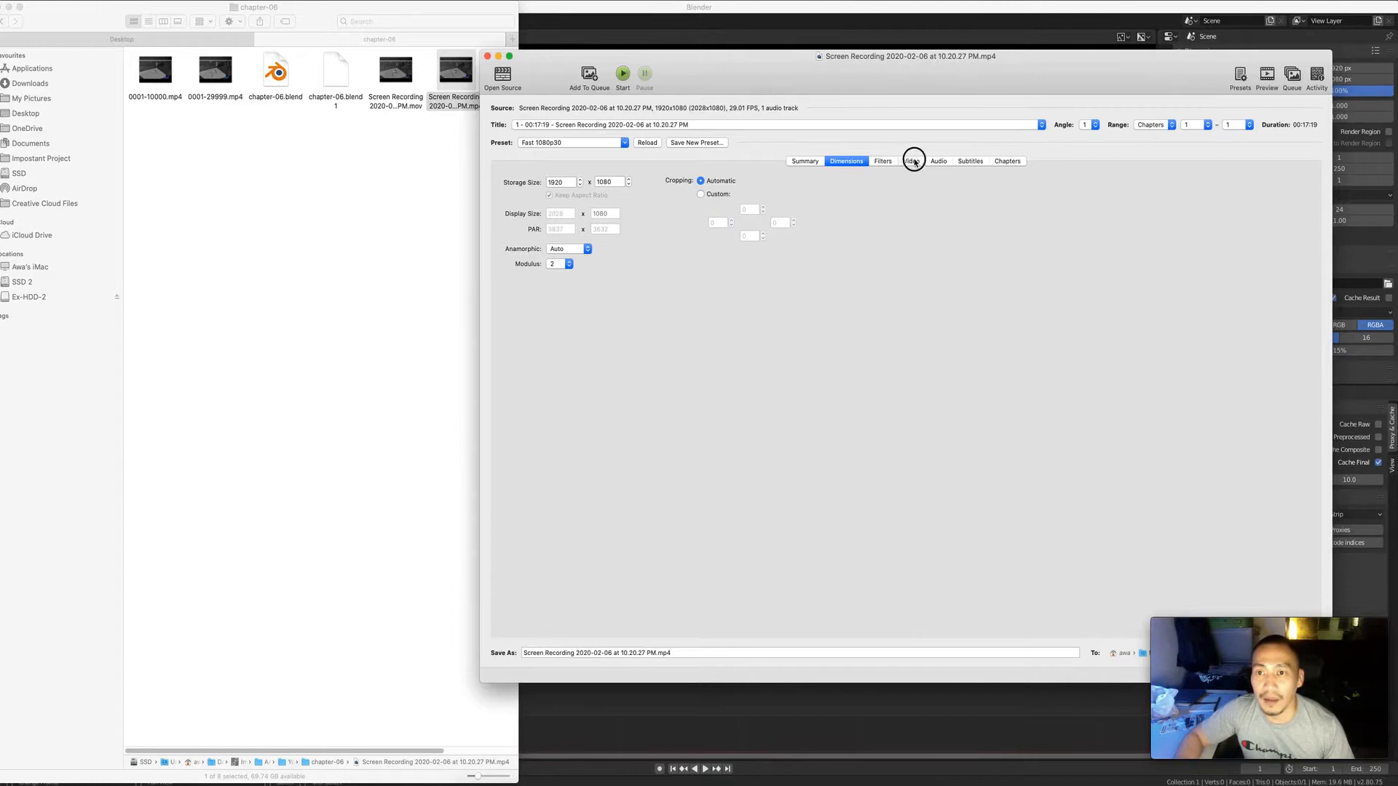
{"action": "left_click", "coordinate": [910, 160]}
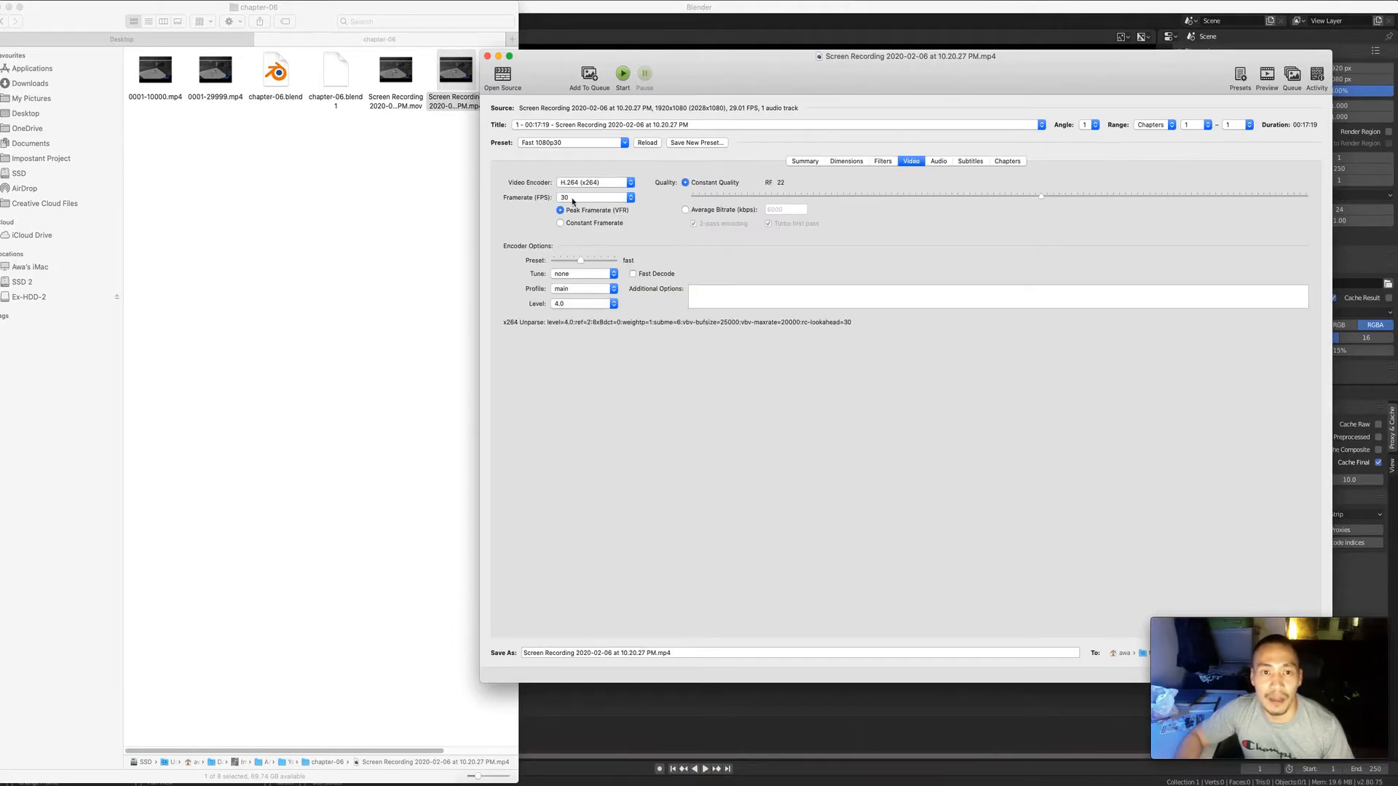
{"action": "left_click", "coordinate": [938, 162]}
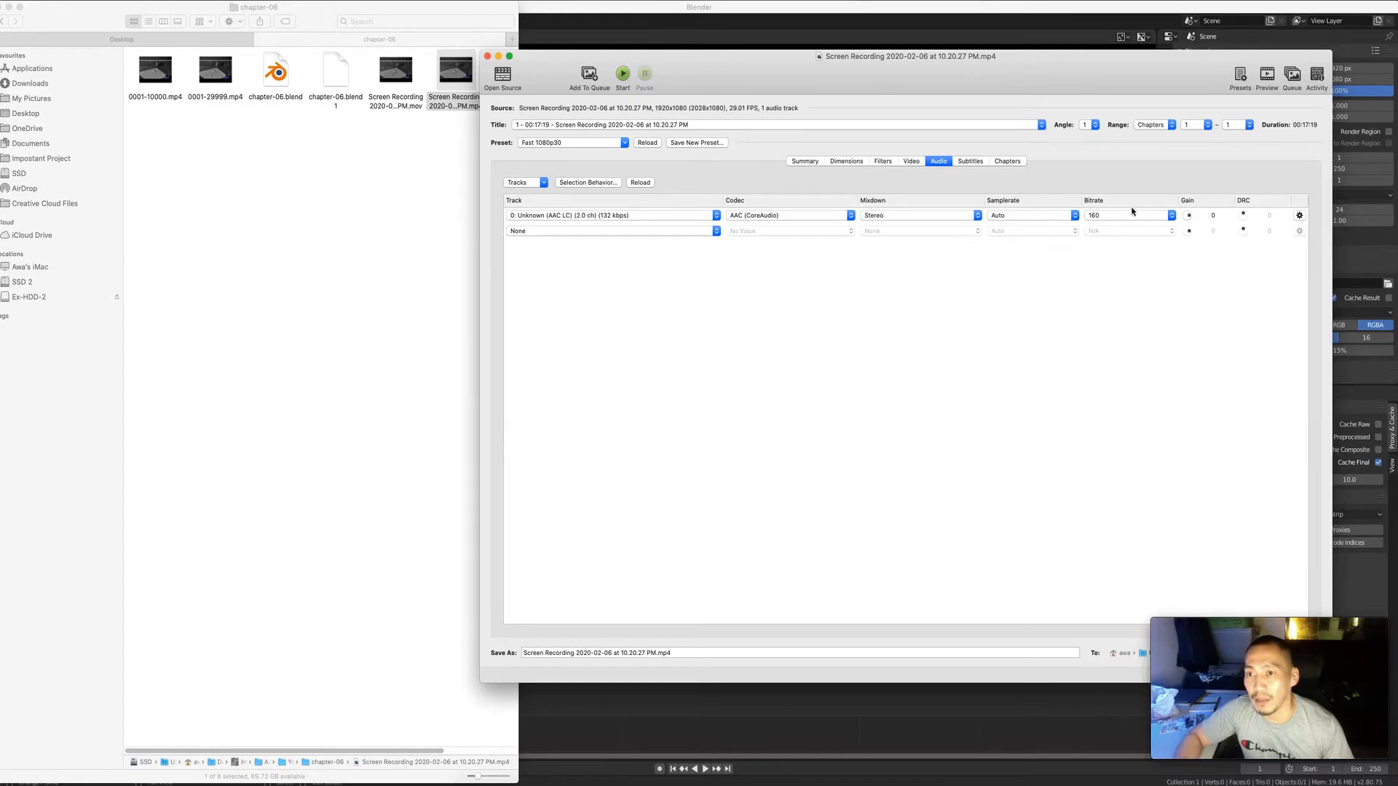
{"action": "mouse_move", "coordinate": [961, 299]}
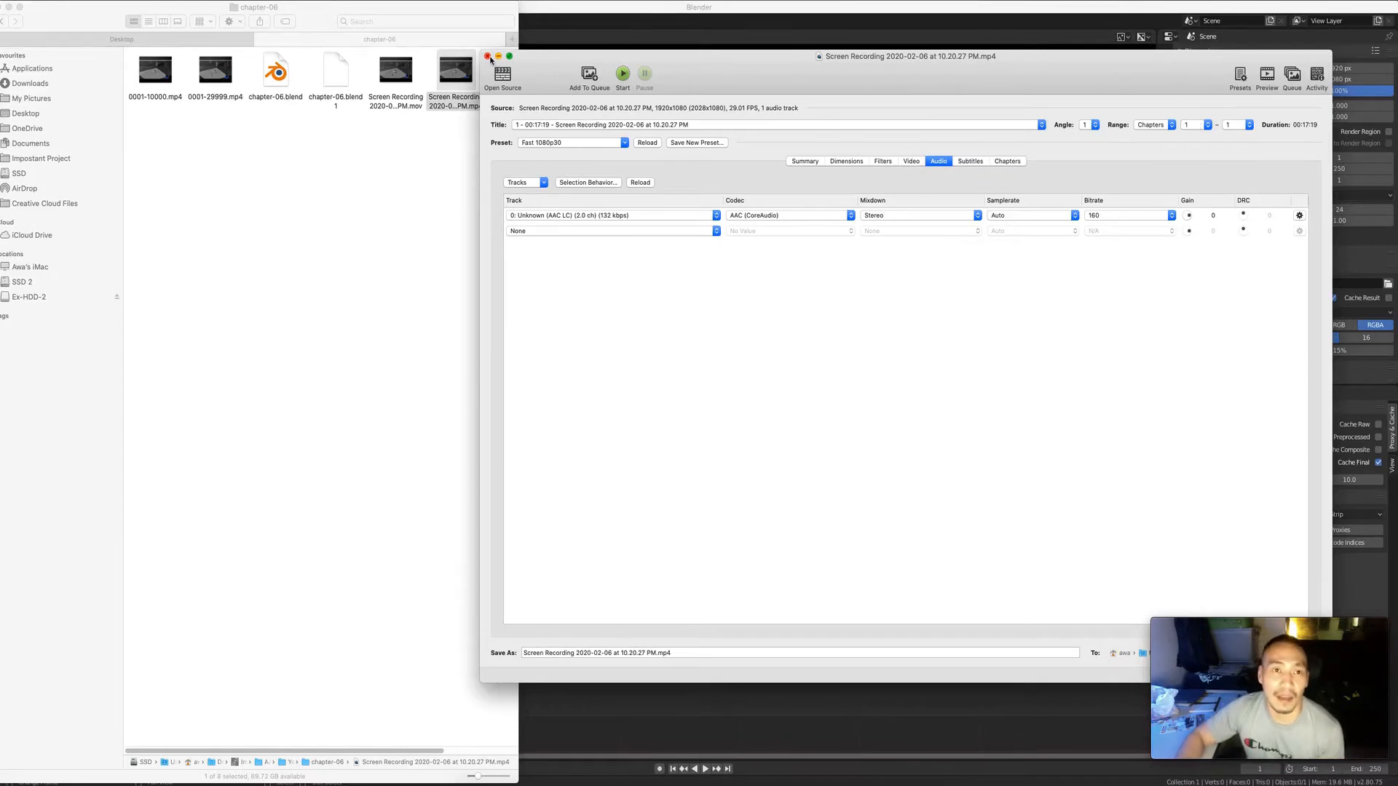
{"action": "left_click", "coordinate": [489, 57]}
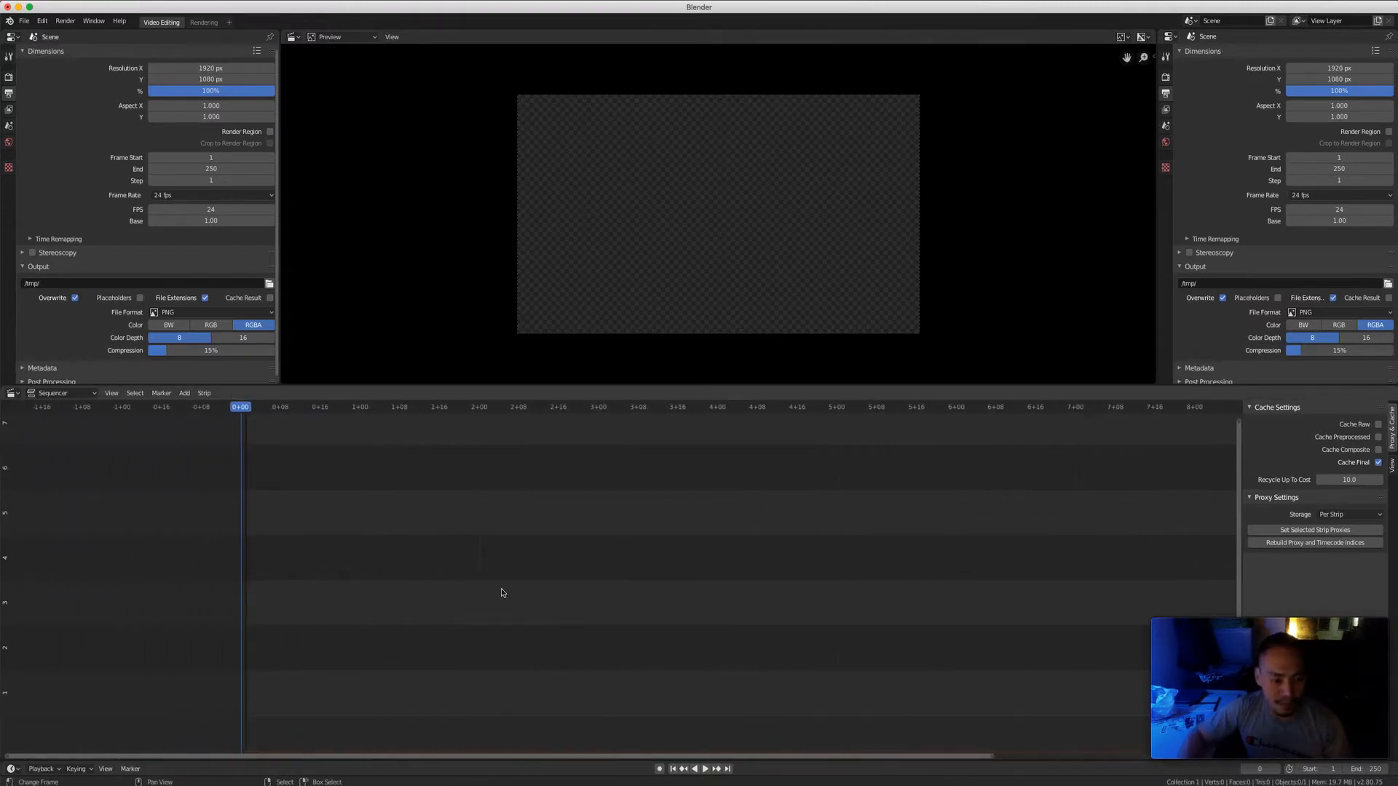
Add the chapter-06 .mp4 screen recording to the sequencer as a movie strip
{"action": "left_click", "coordinate": [185, 393]}
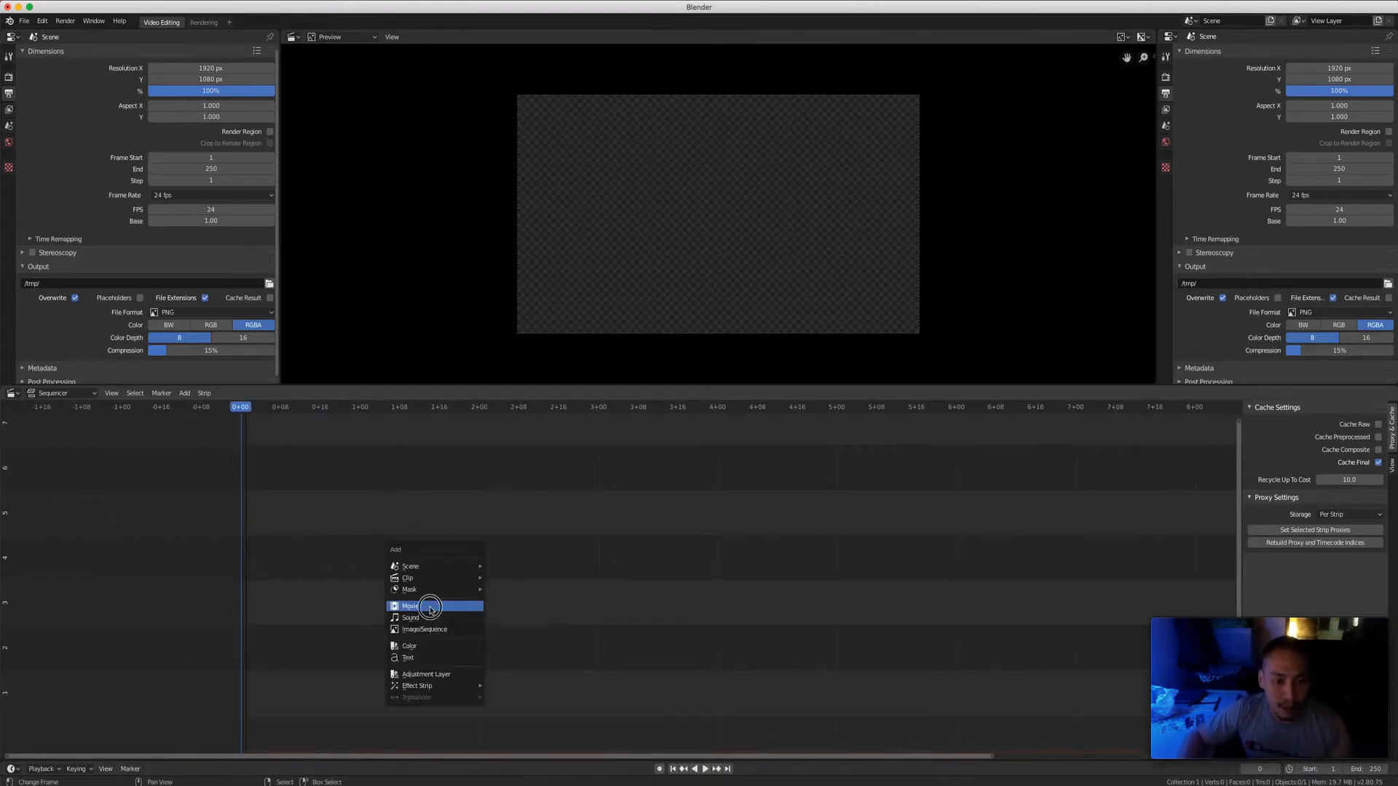
{"action": "left_click", "coordinate": [410, 607]}
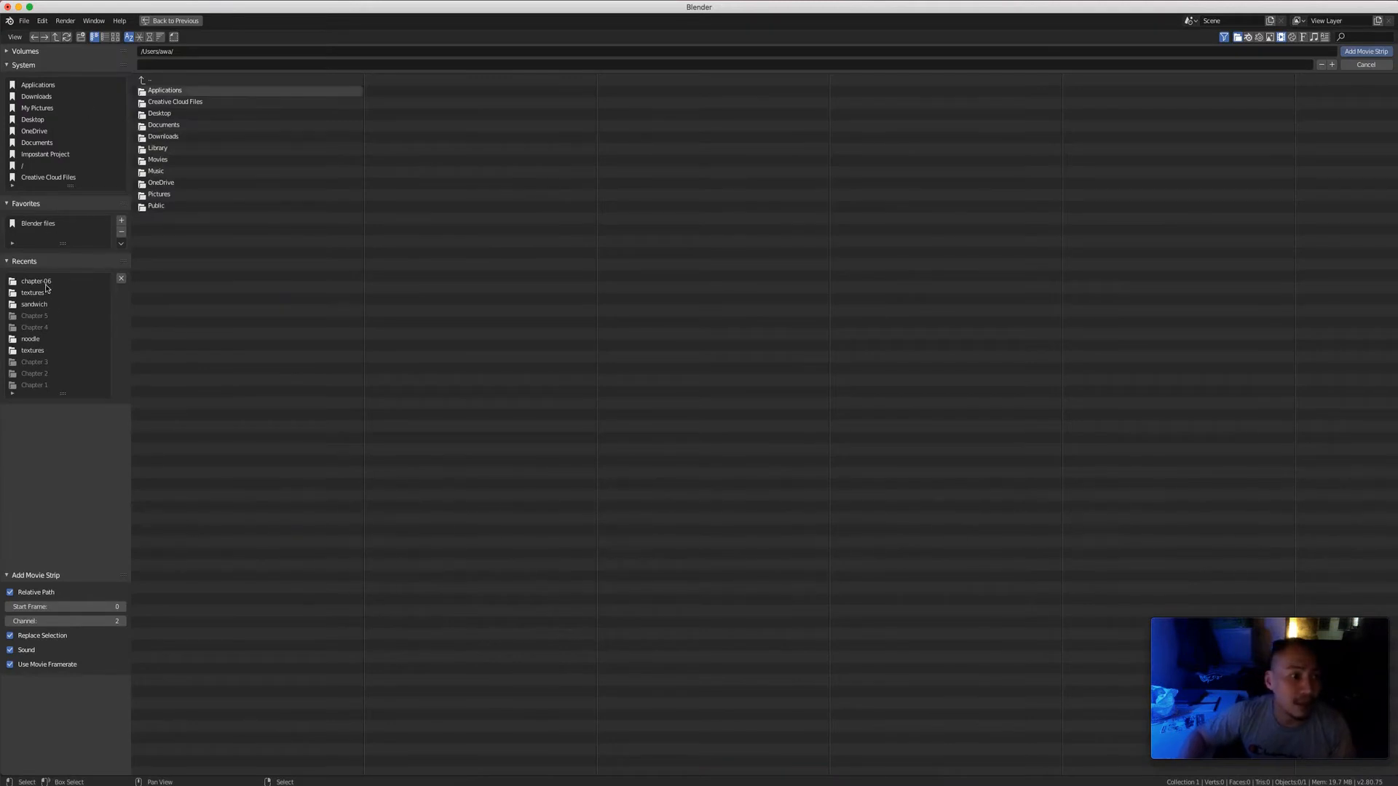
{"action": "double_click", "coordinate": [35, 281]}
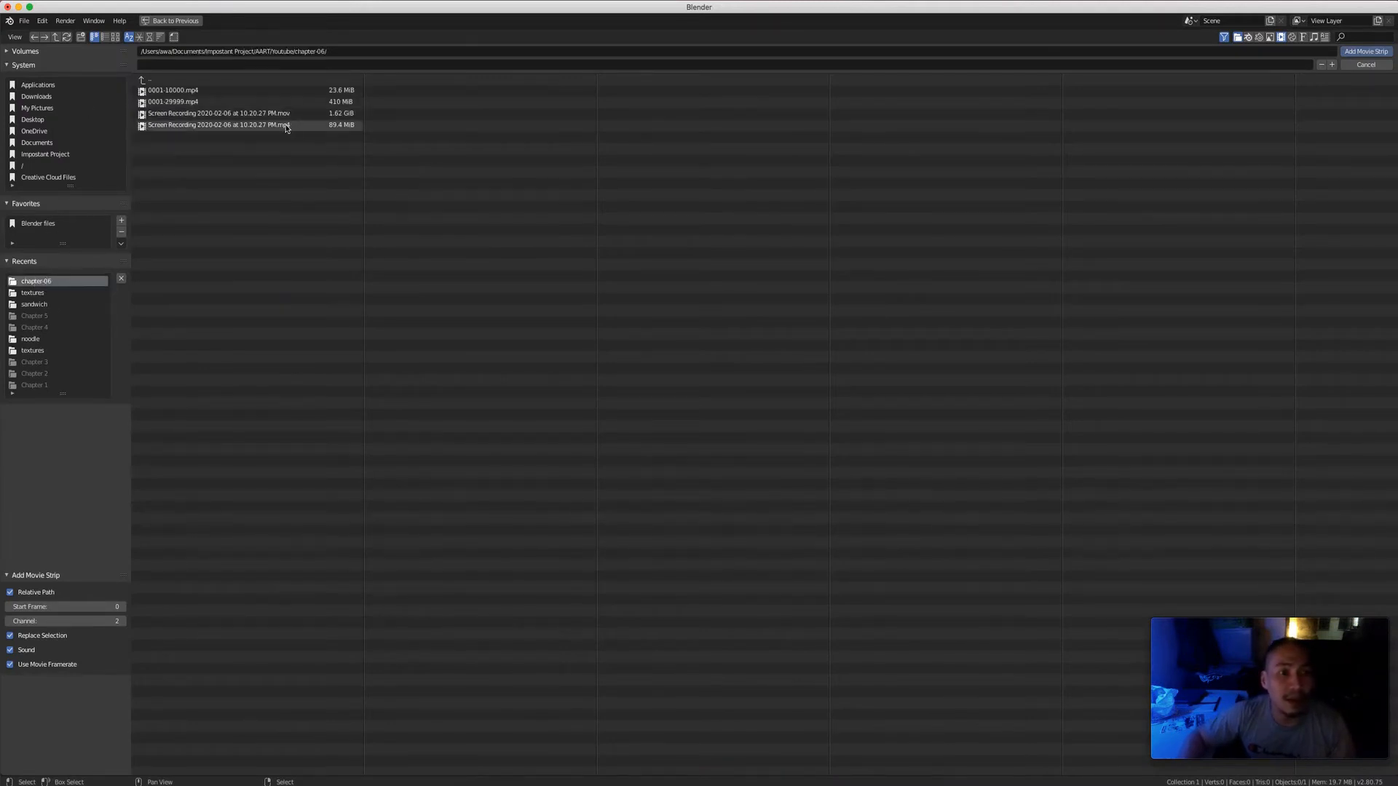
{"action": "left_click", "coordinate": [1366, 51]}
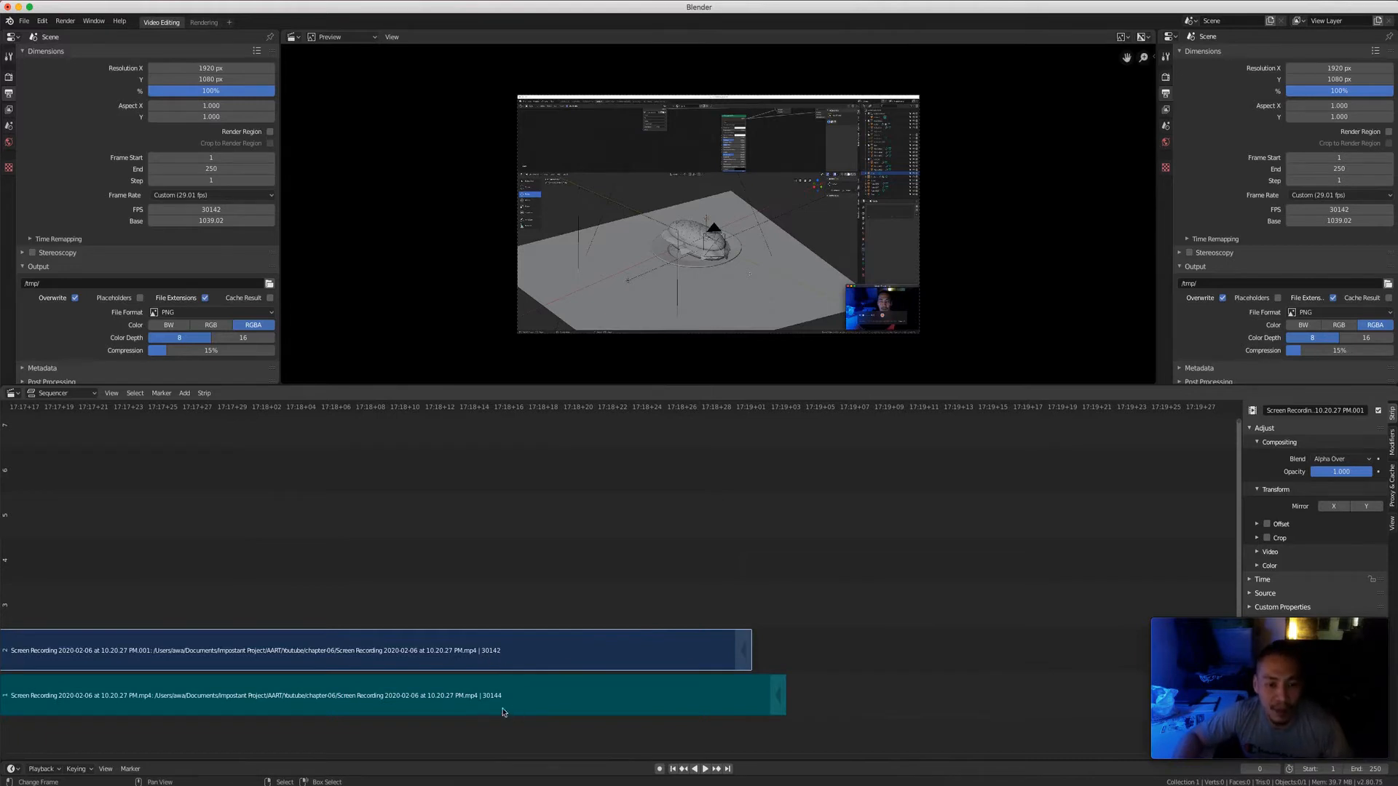
{"action": "mouse_move", "coordinate": [489, 704]}
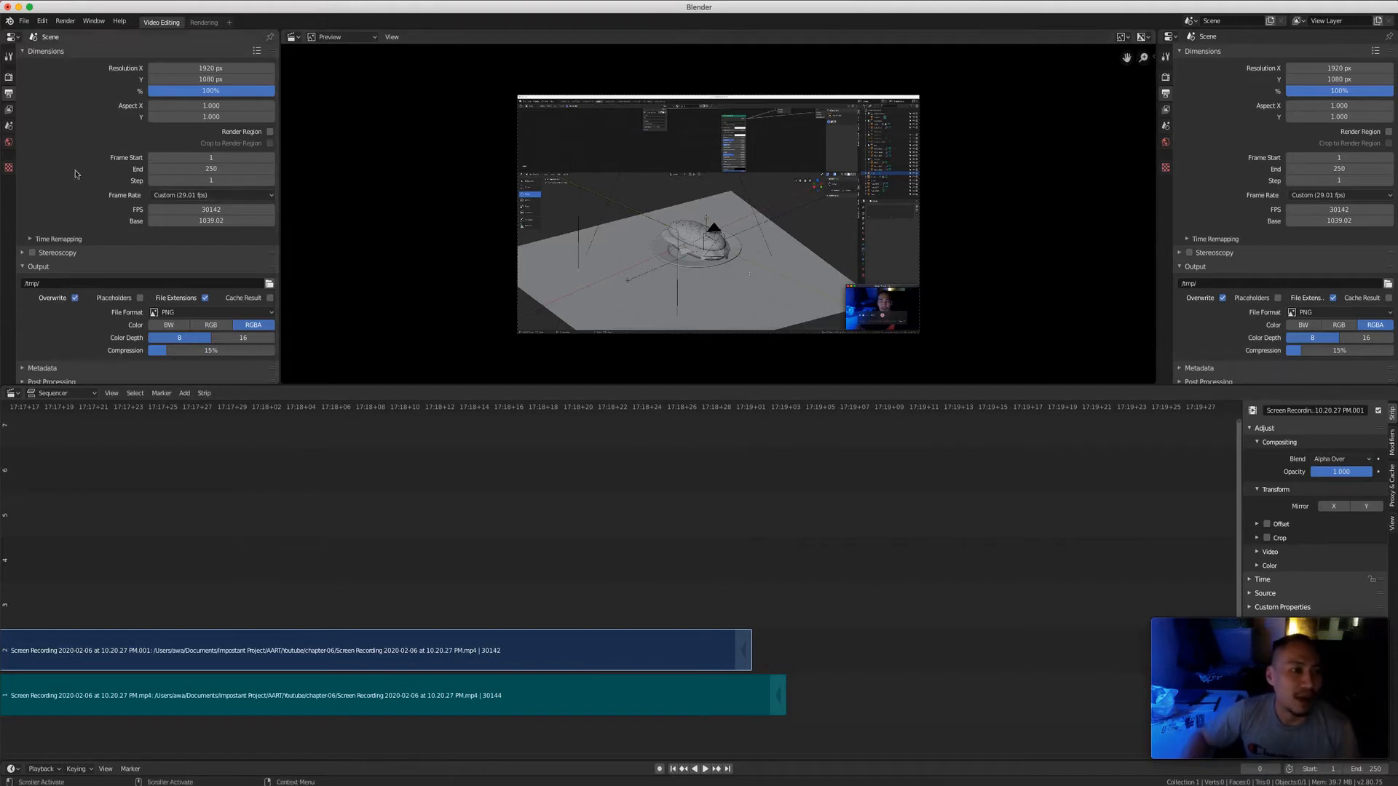
Change the scene end frame from 250 to 10000
{"action": "left_click", "coordinate": [211, 169]}
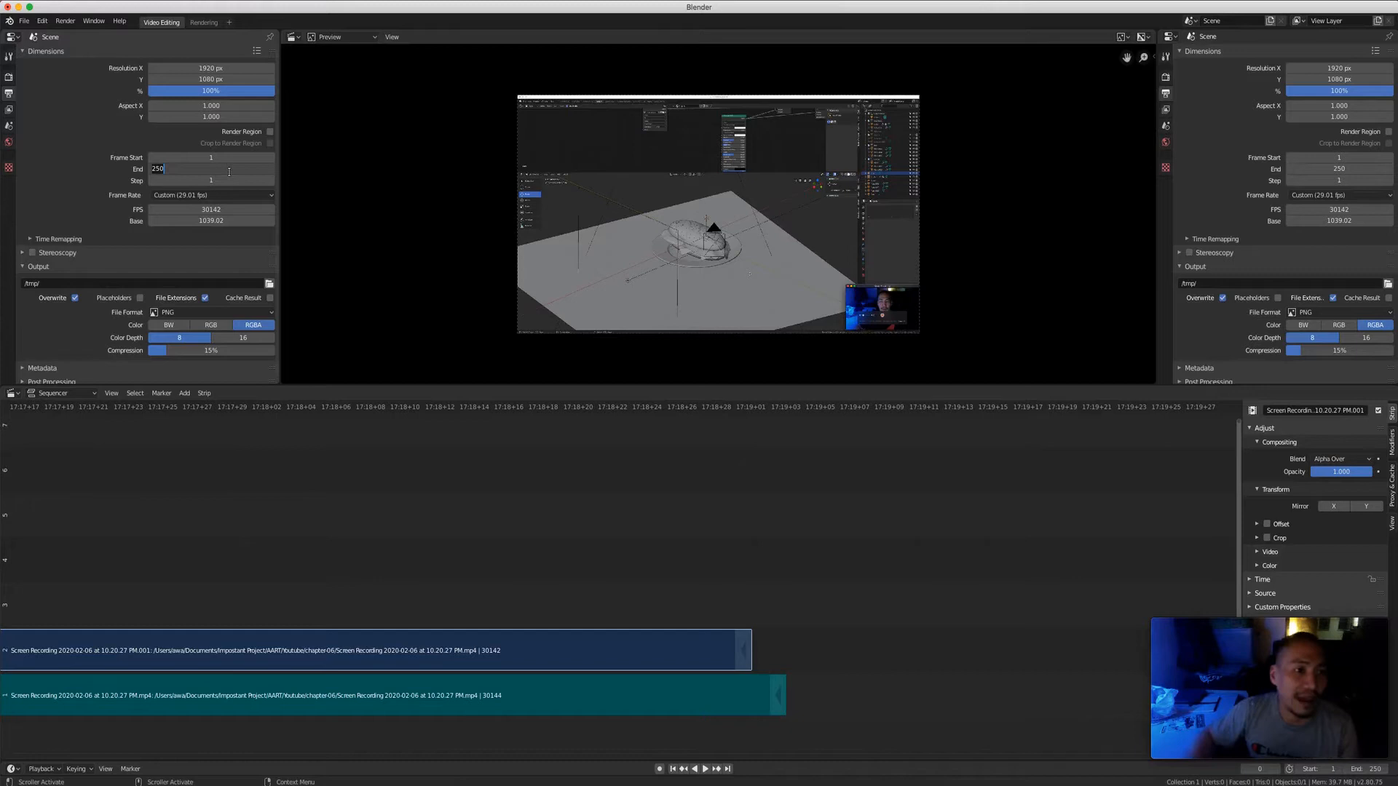
{"action": "type", "text": "100"}
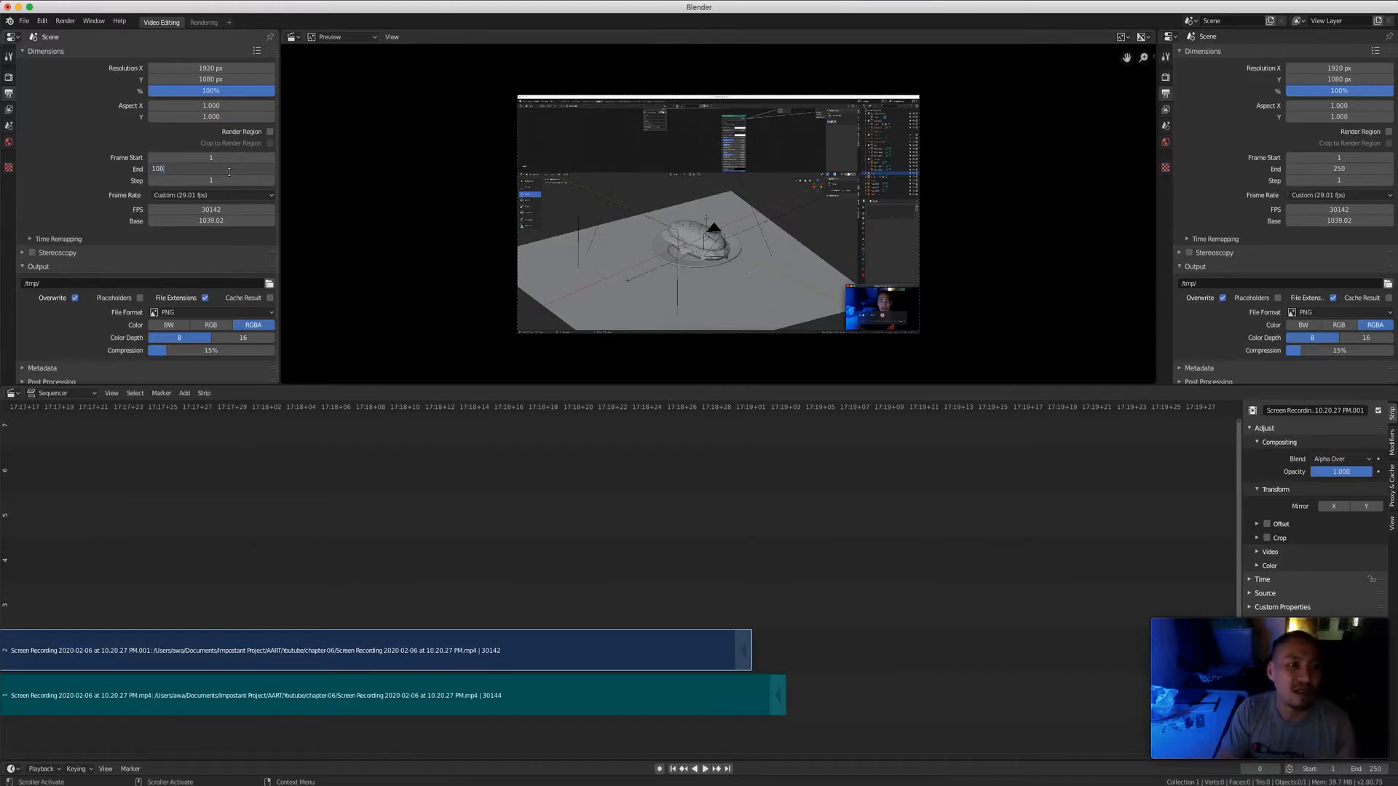
{"action": "type", "text": "10000"}
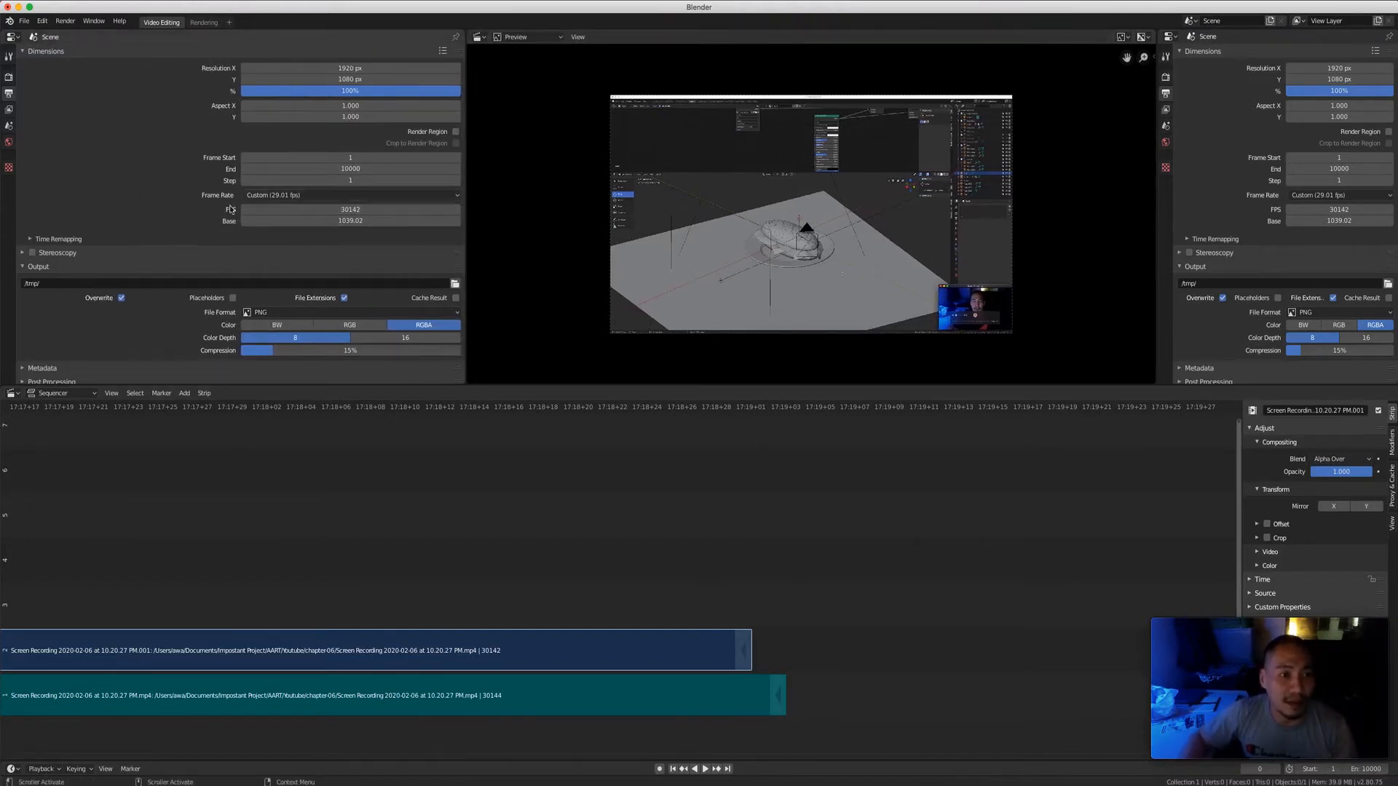
{"action": "left_click", "coordinate": [350, 194]}
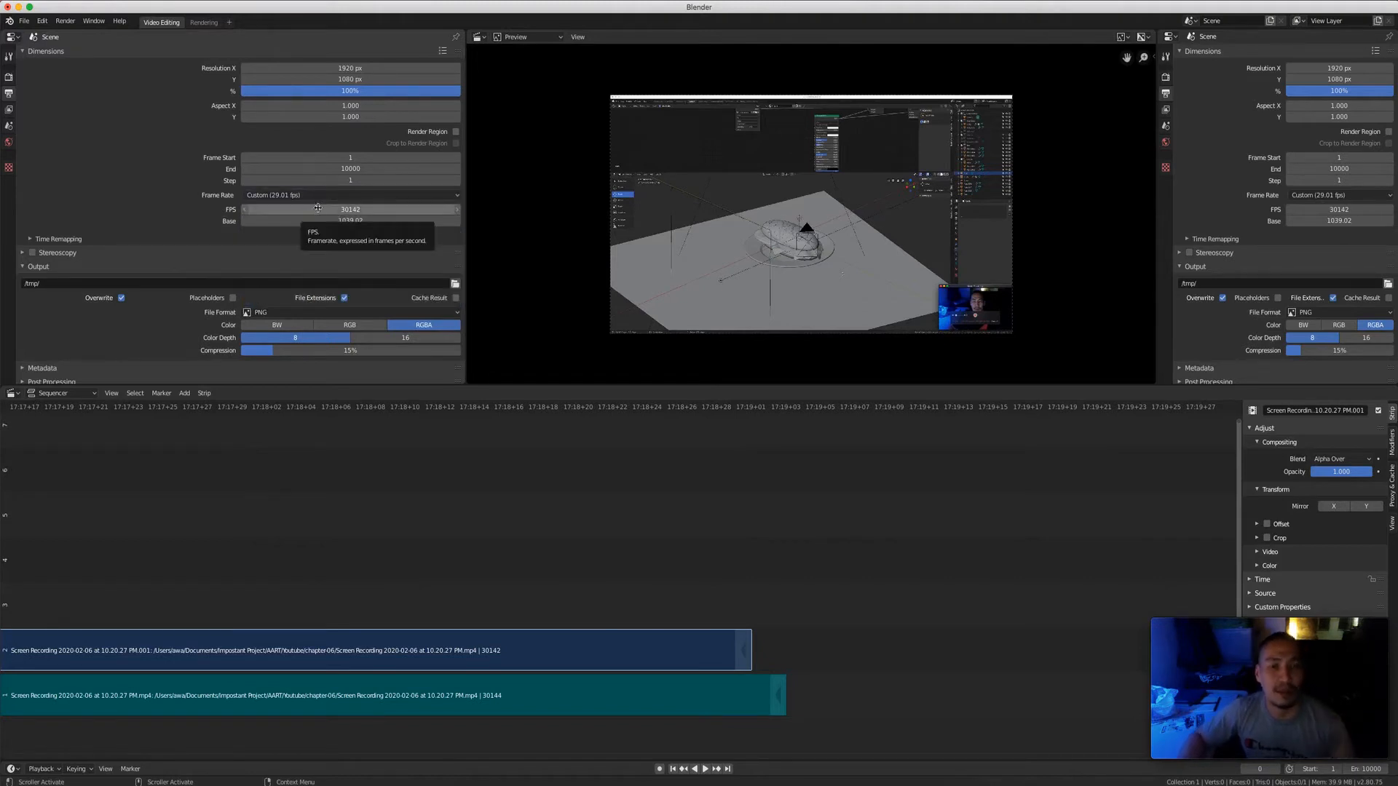
Set the frame rate to 30 fps with base 1.00, leaving the sound strip longer
{"action": "left_click", "coordinate": [349, 209]}
{"action": "type", "text": "30"}
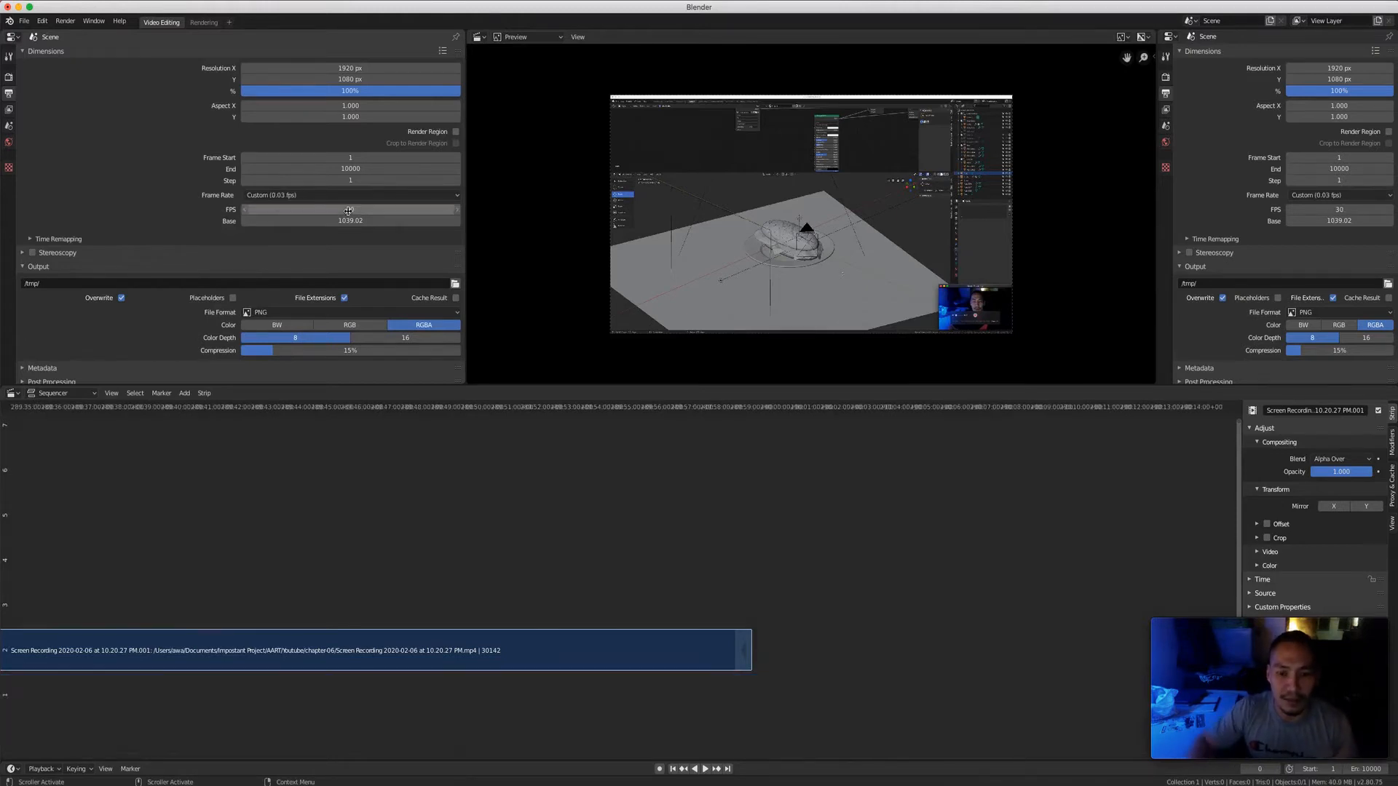
{"action": "left_click", "coordinate": [349, 210]}
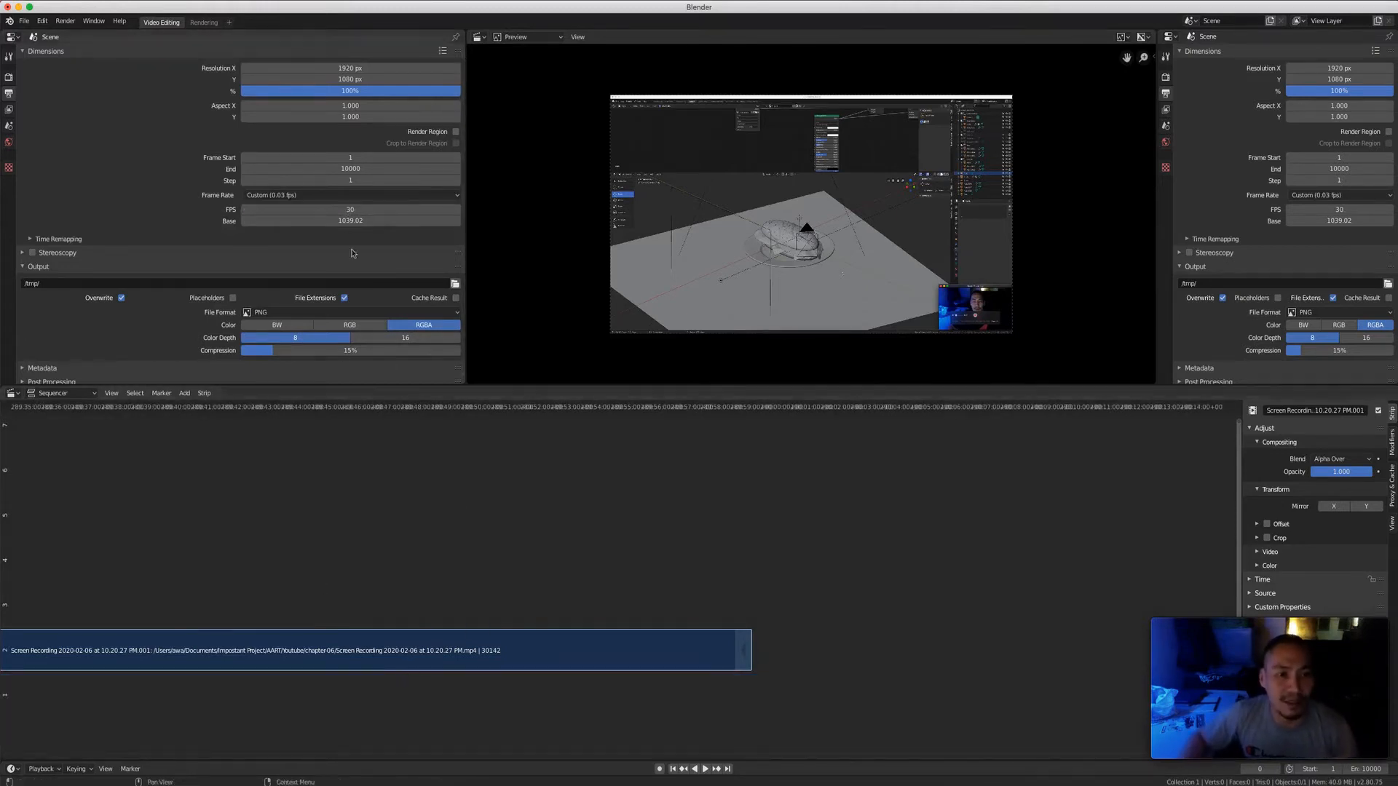
{"action": "left_click", "coordinate": [350, 194]}
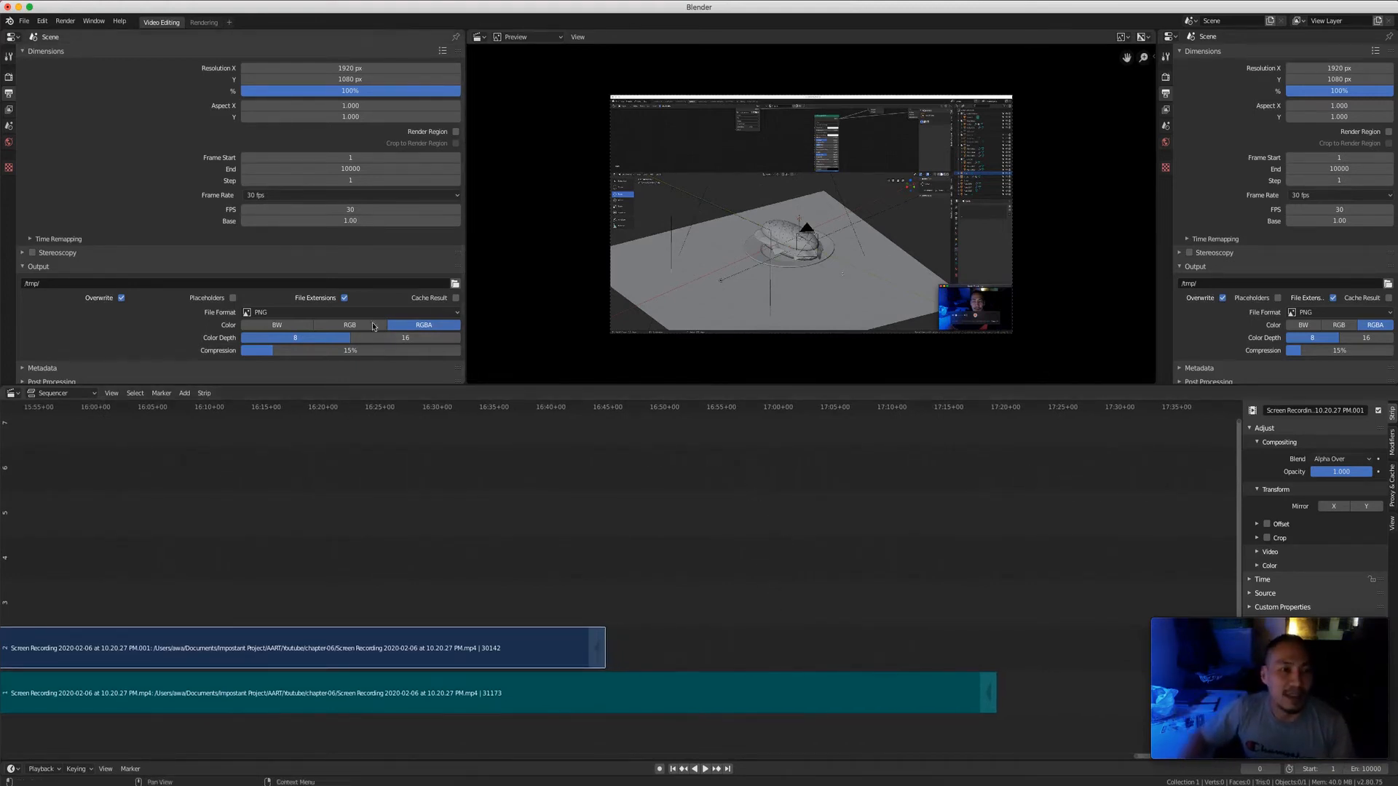
{"action": "mouse_move", "coordinate": [350, 219]}
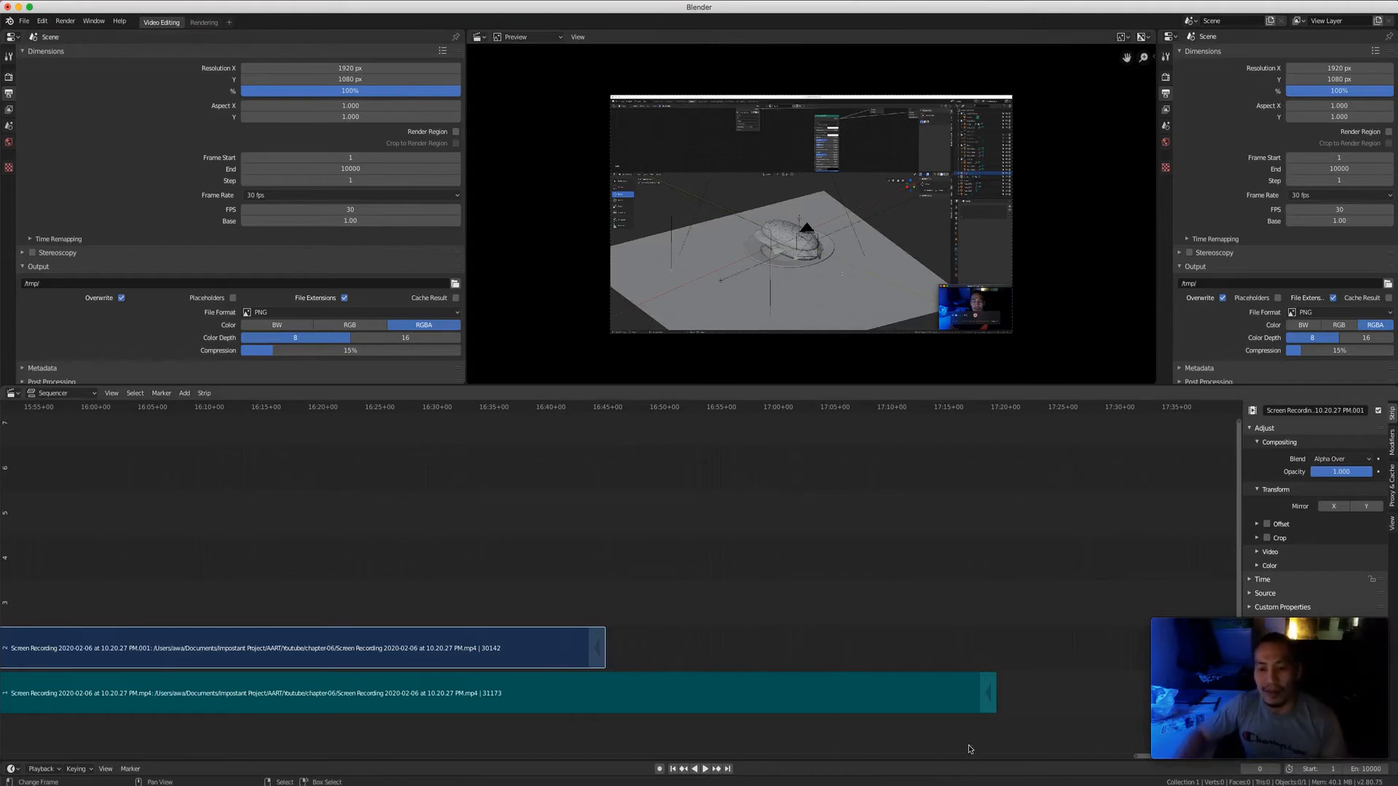
{"action": "left_click", "coordinate": [500, 692]}
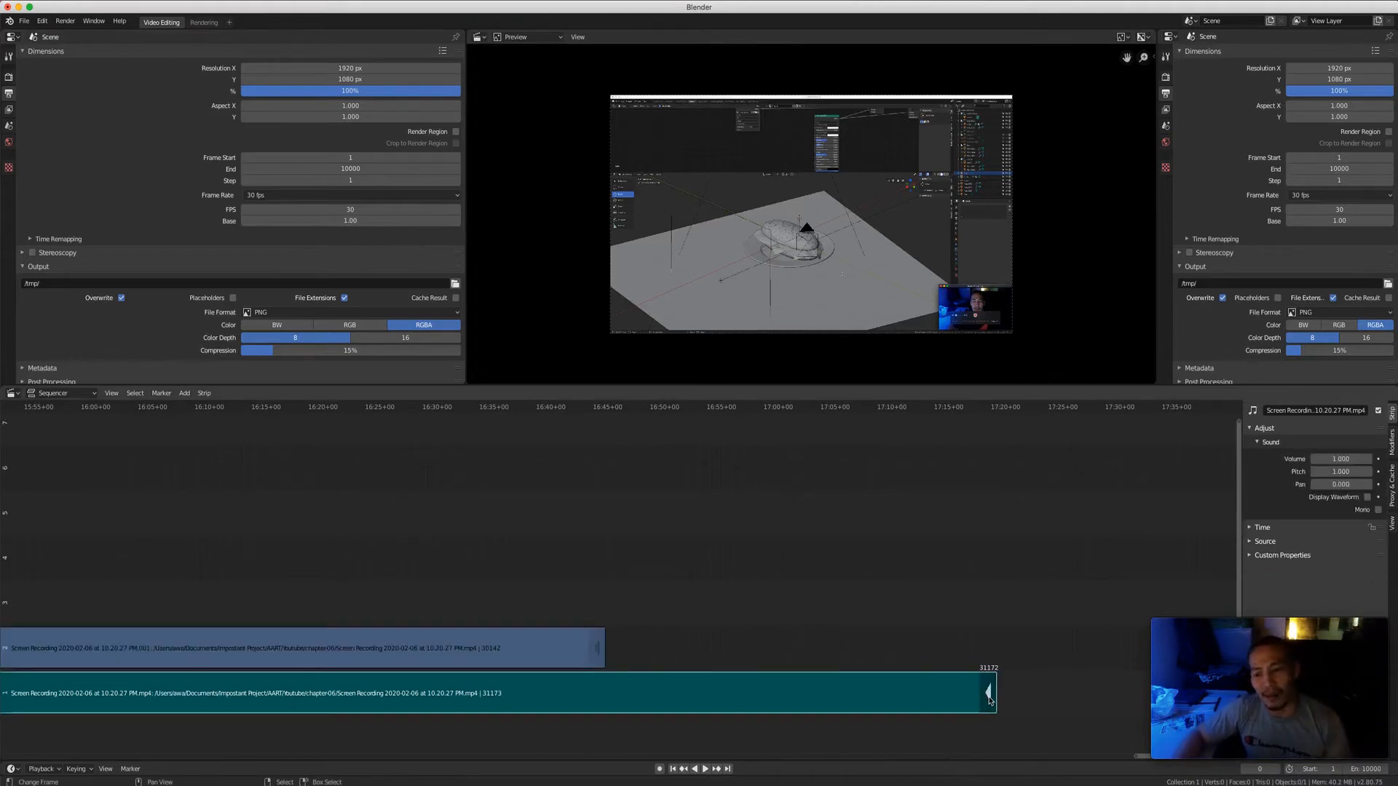
Trial-drag the audio strip end to the video's end and back, then edit the Frame Rate Base
{"action": "left_click_drag", "start_coordinate": [988, 692], "coordinate": [597, 692]}
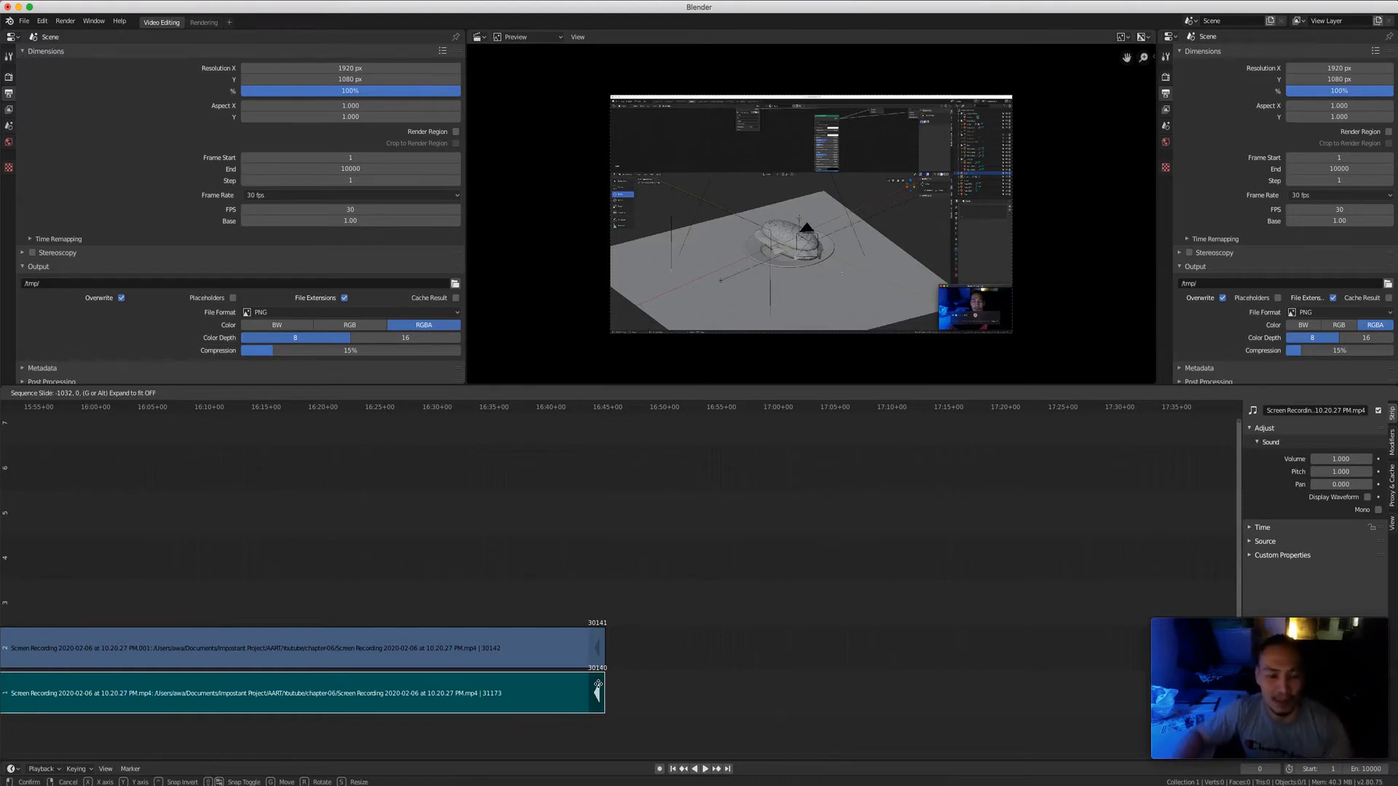
{"action": "left_click_drag", "start_coordinate": [597, 687], "coordinate": [988, 692]}
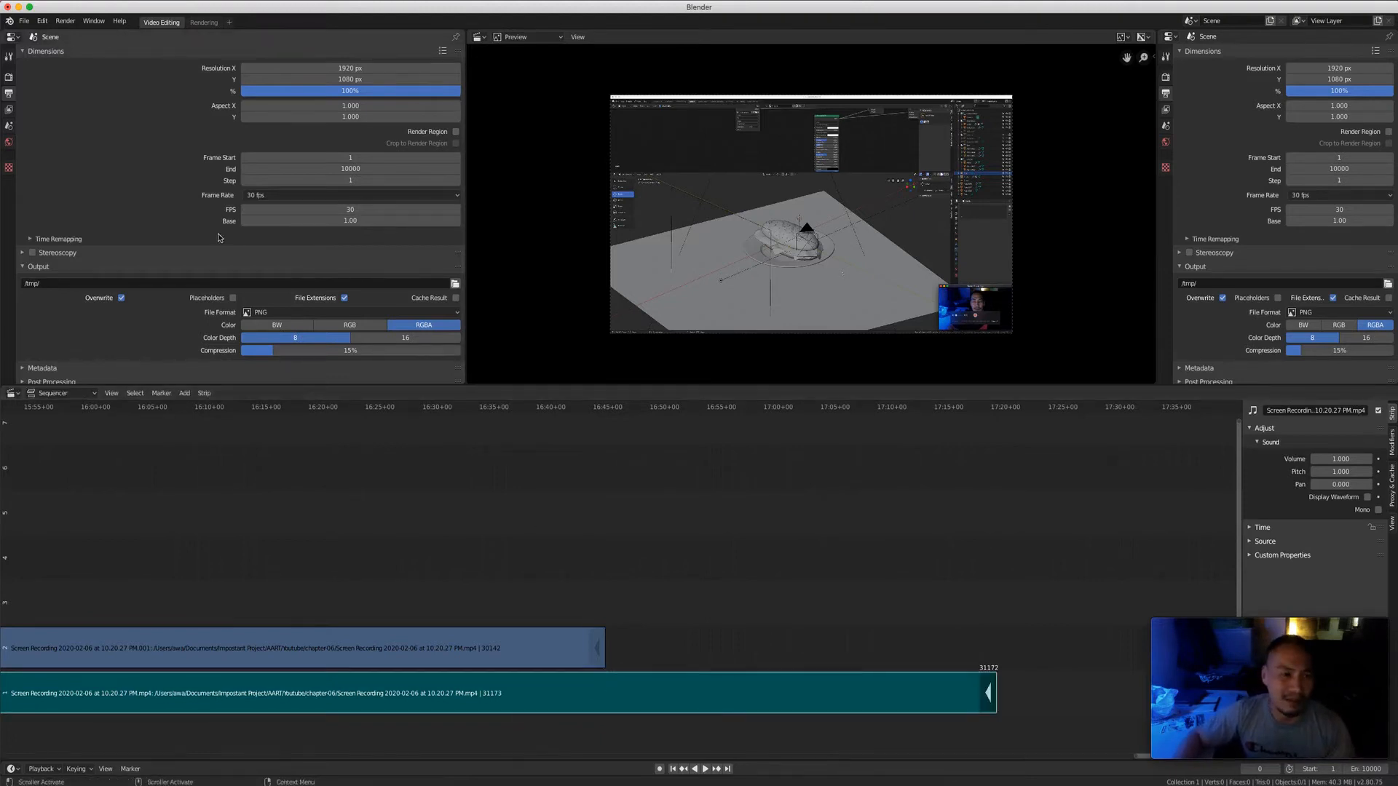
{"action": "left_click", "coordinate": [350, 220]}
{"action": "type", "text": "0.9"}
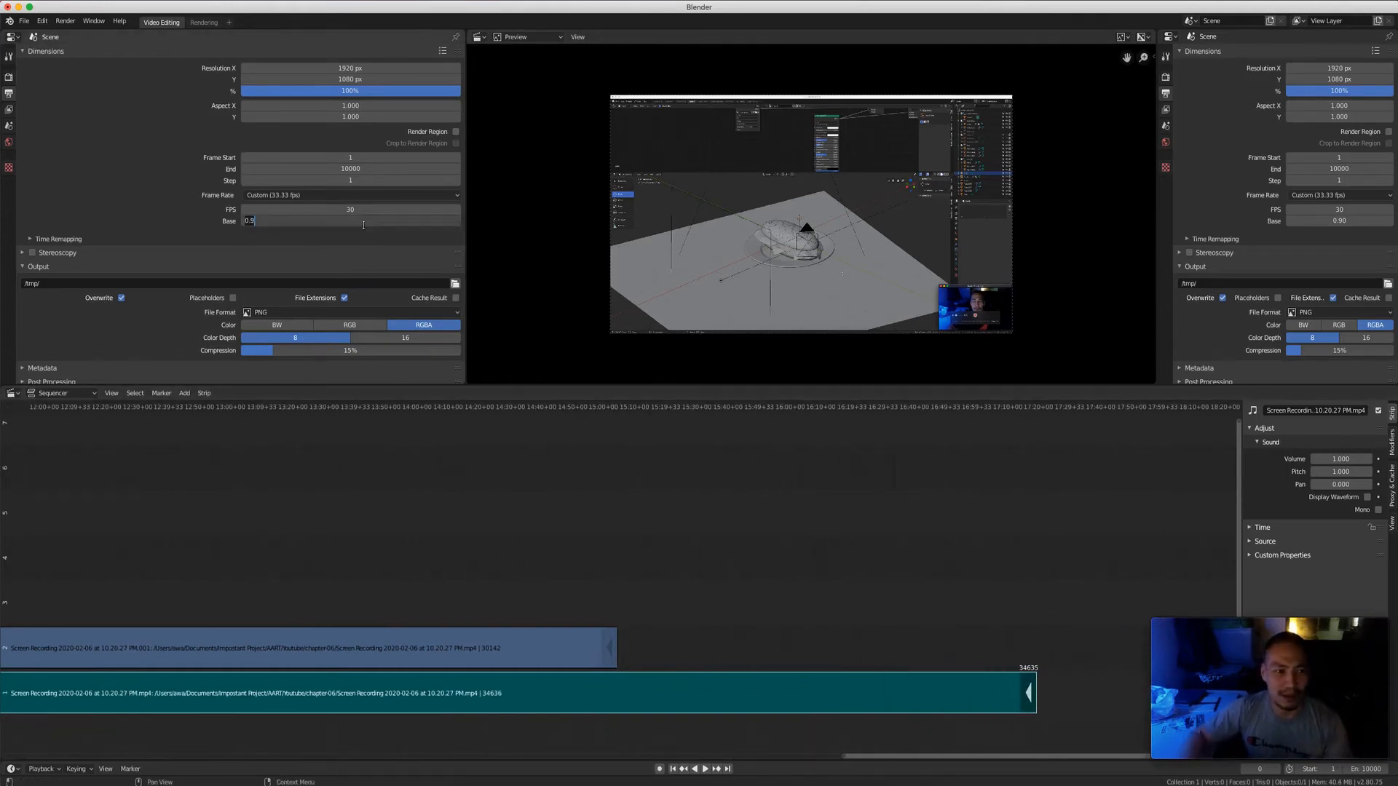
Try frame-rate bases 1.01 and 1.02 while watching the sound strip length
{"action": "type", "text": "1.01"}
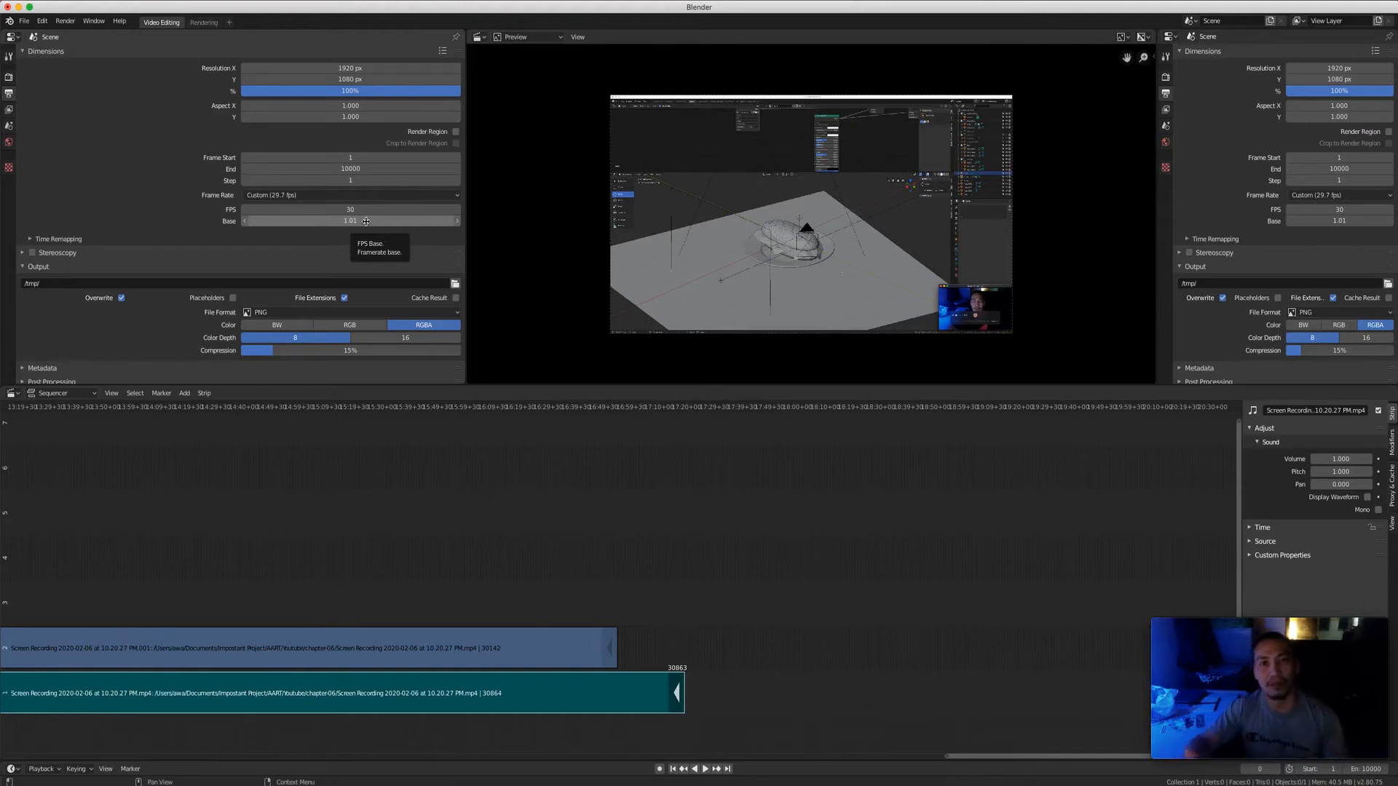
{"action": "left_click", "coordinate": [349, 219]}
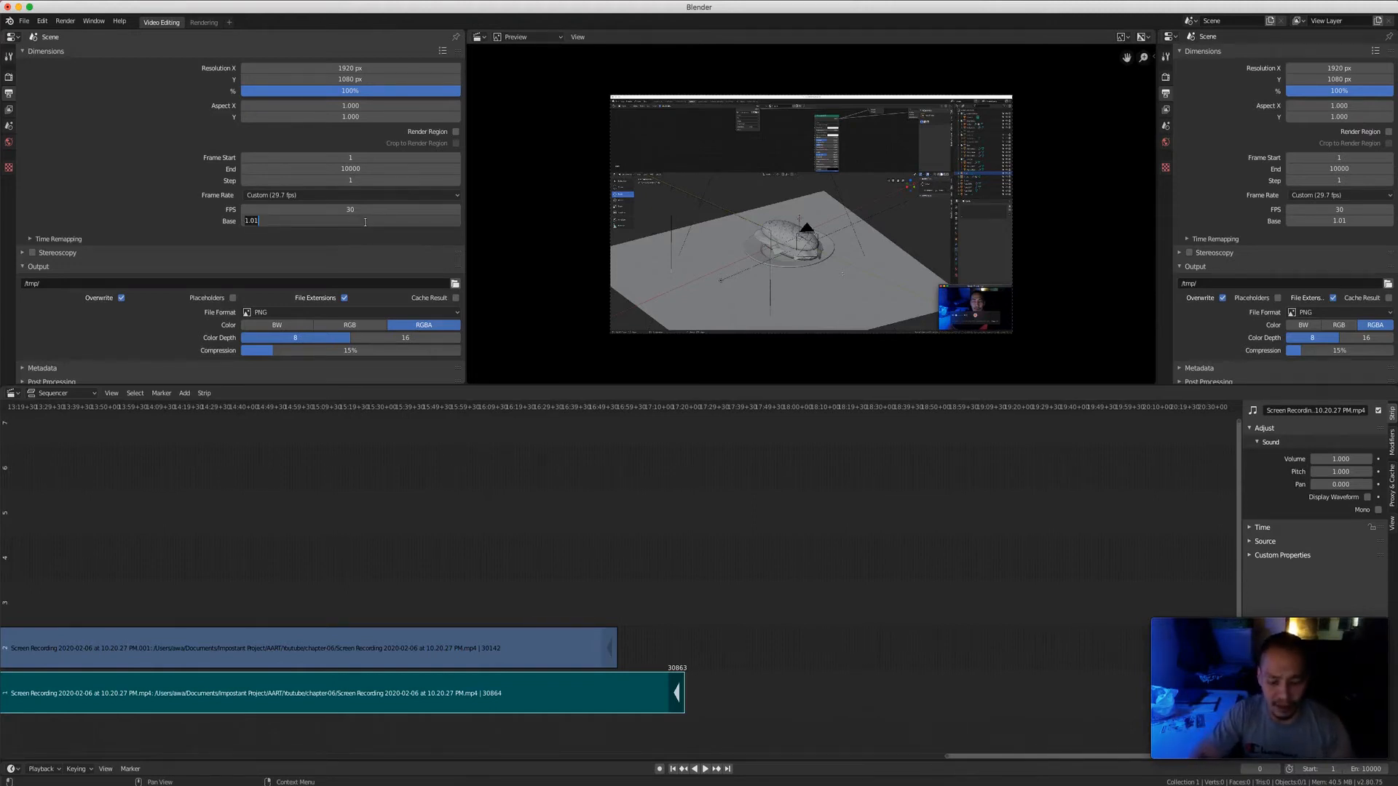
{"action": "type", "text": "1"}
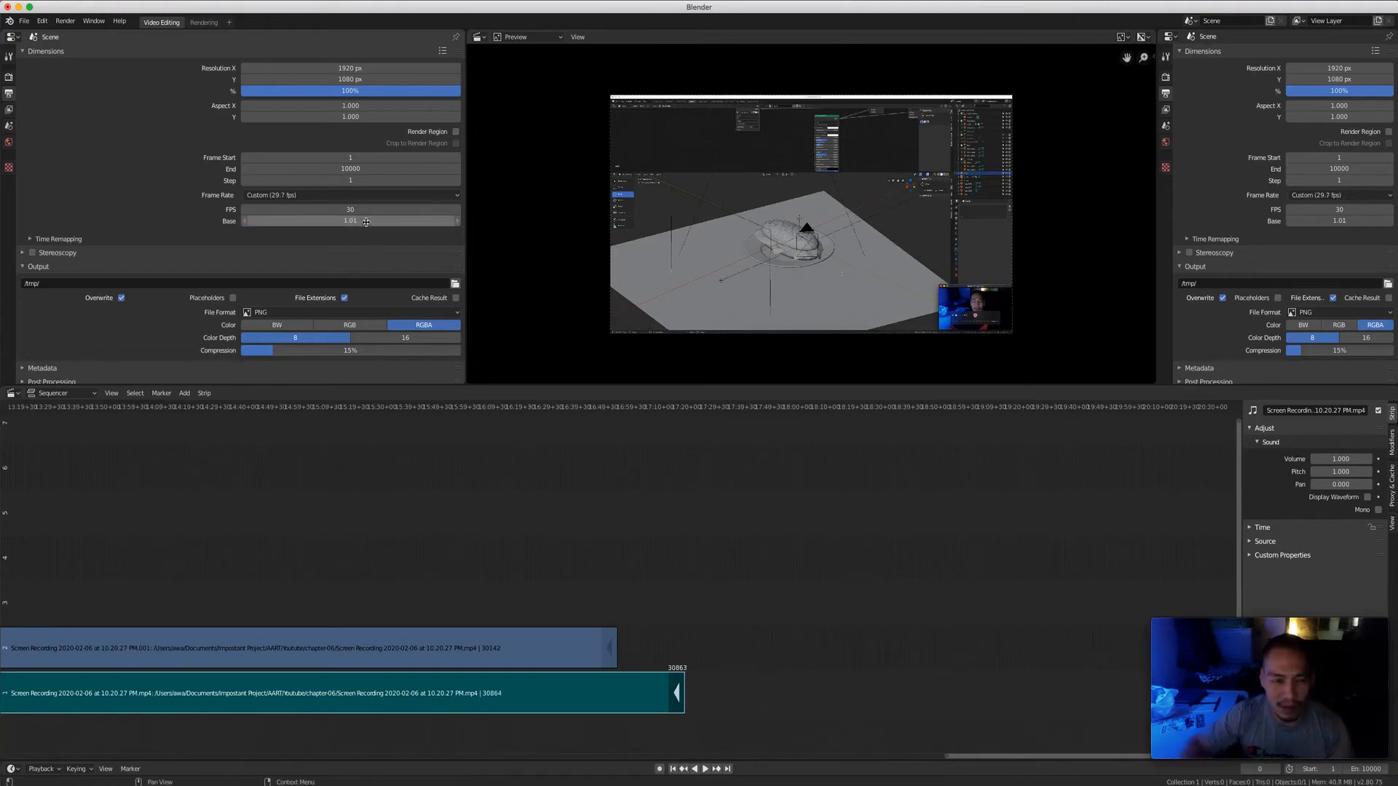
{"action": "left_click", "coordinate": [350, 220]}
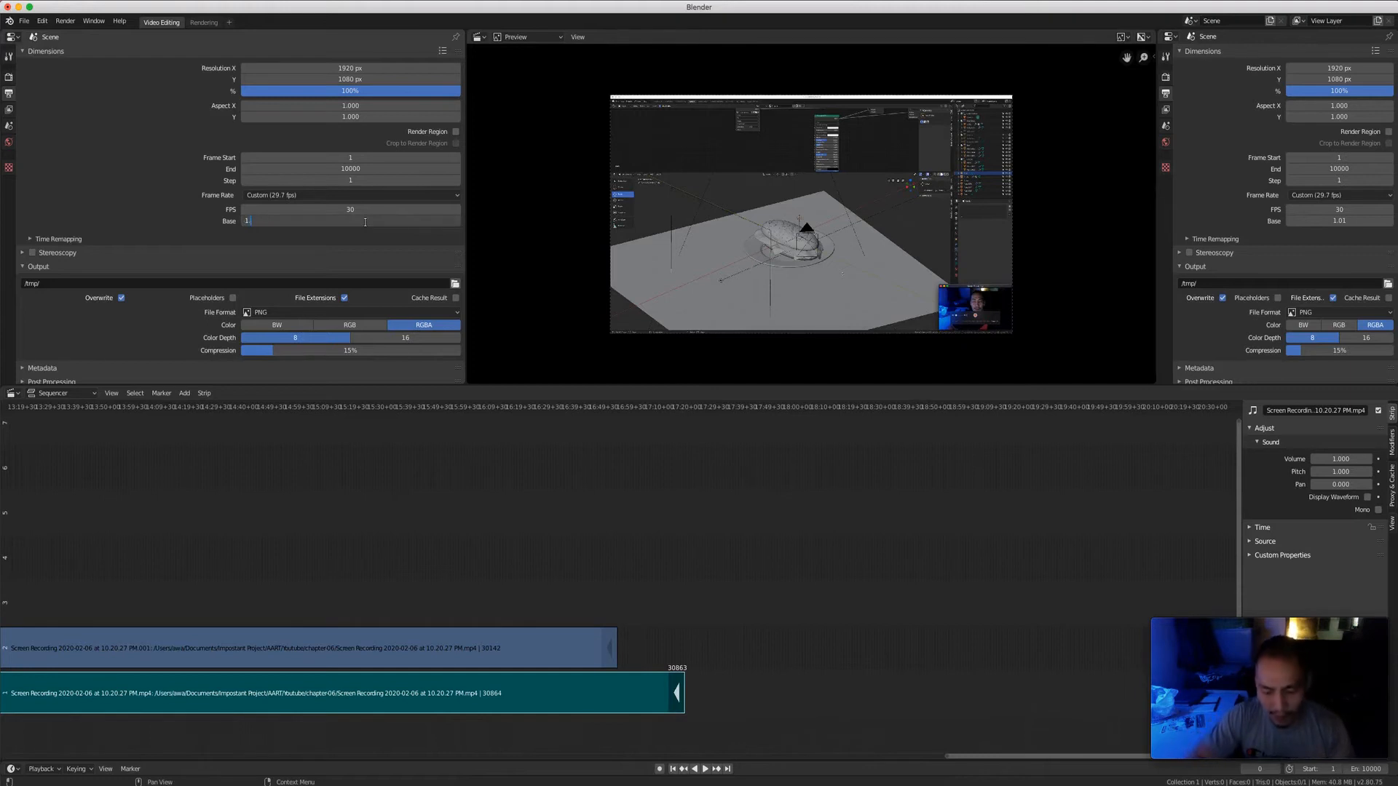
{"action": "type", "text": "1.02"}
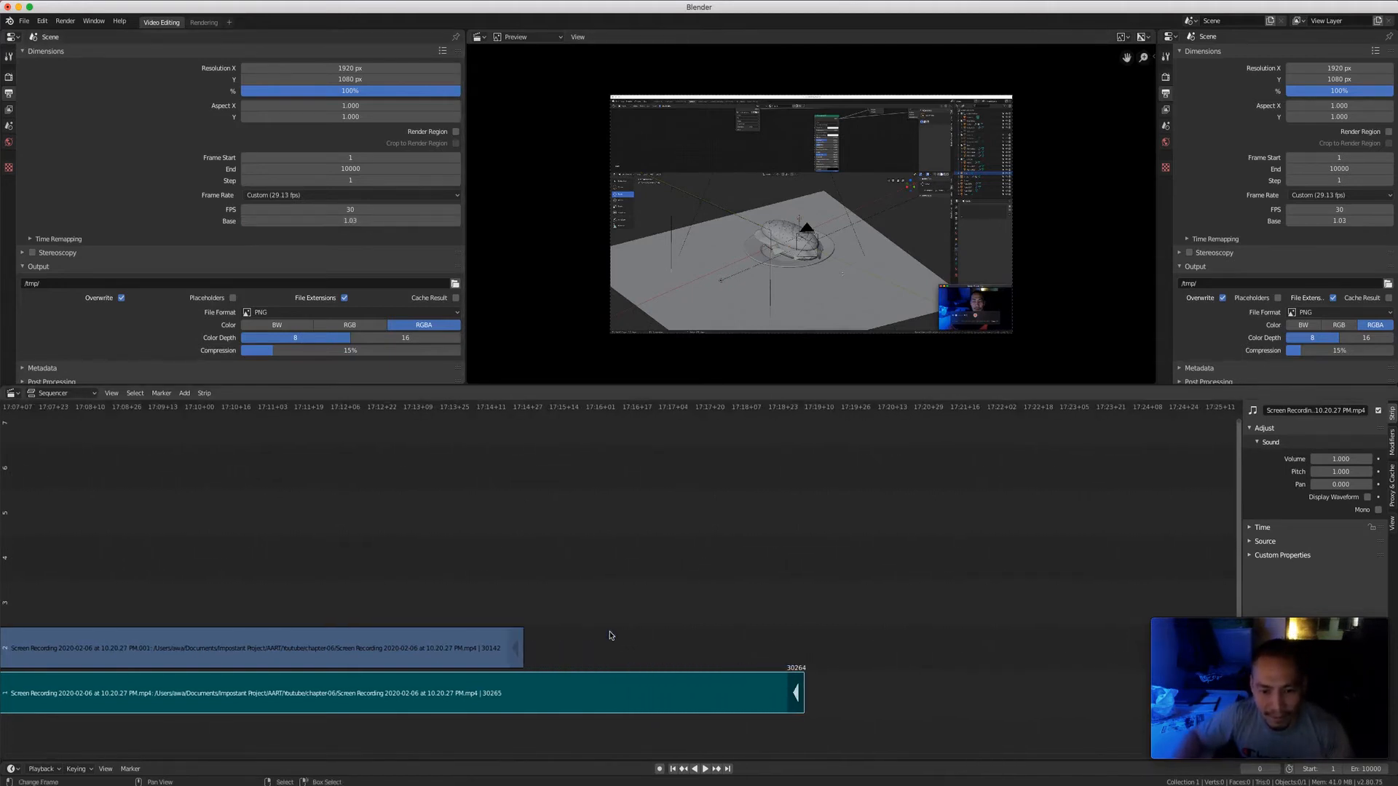
Try bases 1.03 and 1.04, settling near 1.035 for a custom 28.99 fps
{"action": "left_click", "coordinate": [350, 220]}
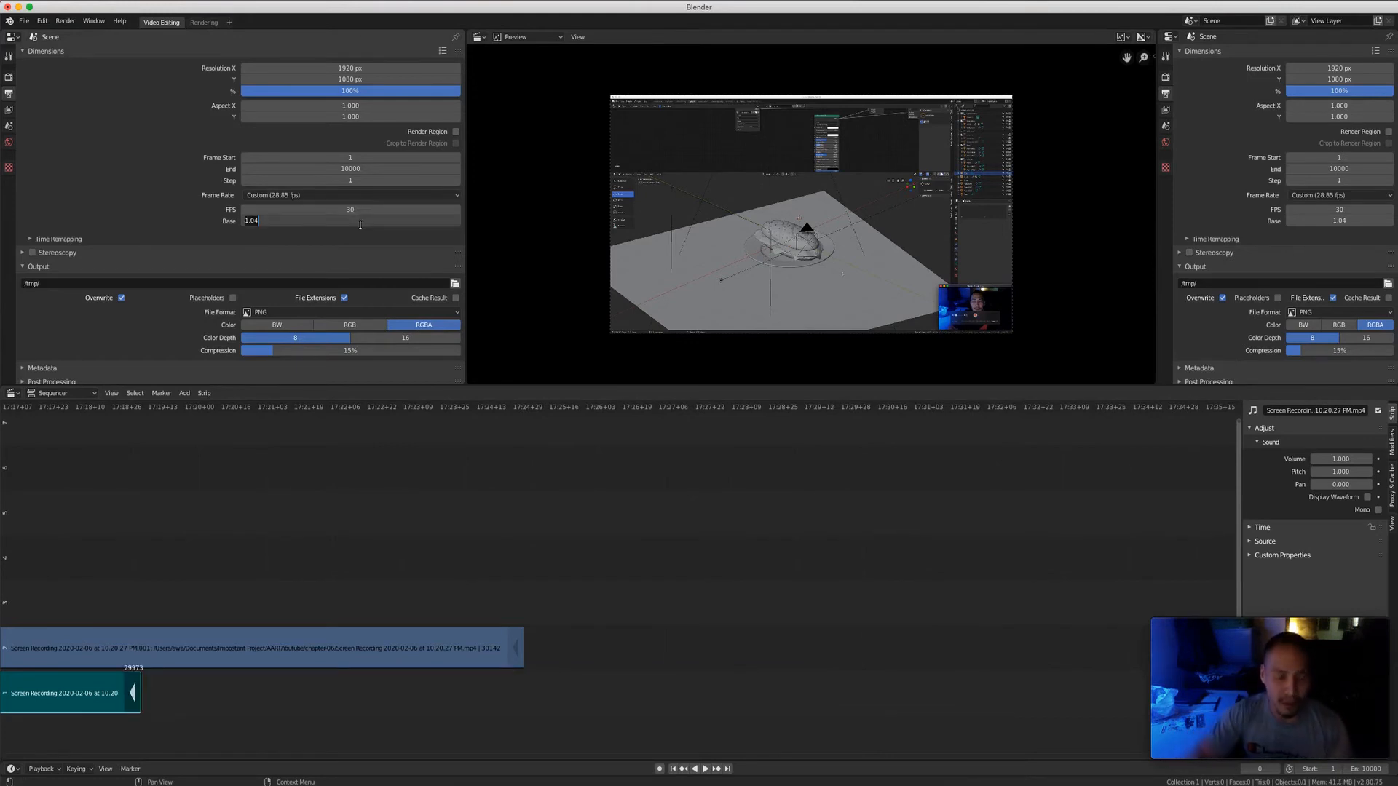
{"action": "type", "text": "1"}
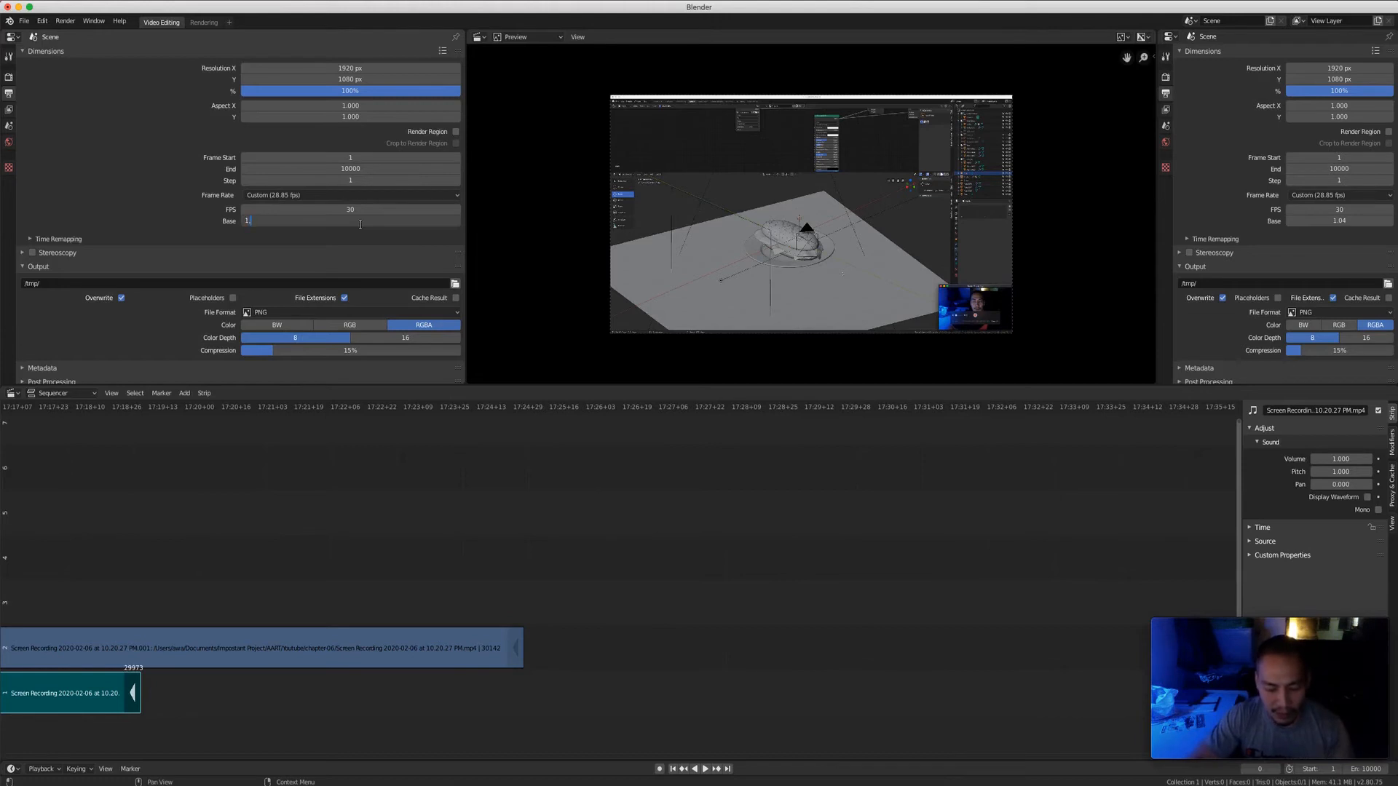
{"action": "type", "text": "1.03"}
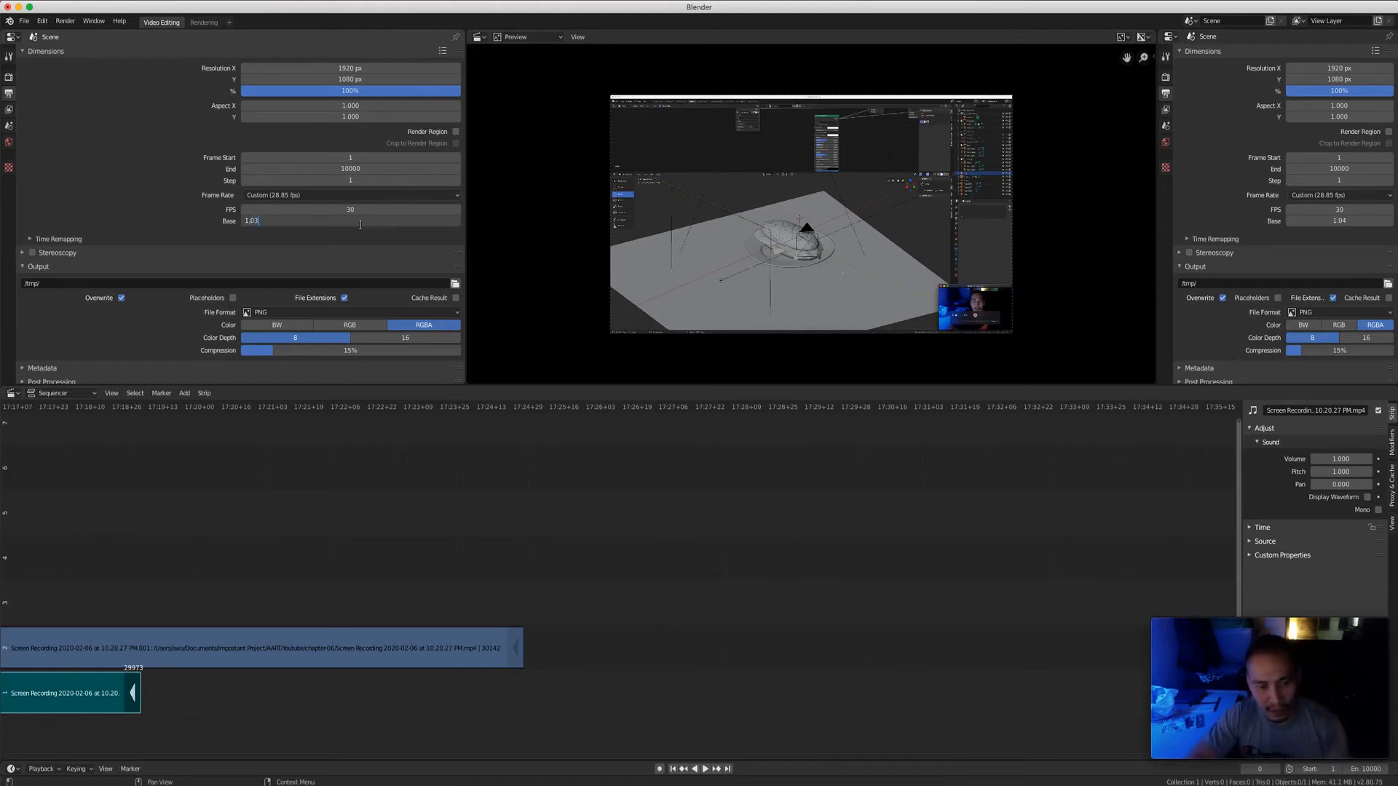
{"action": "type", "text": "1.04"}
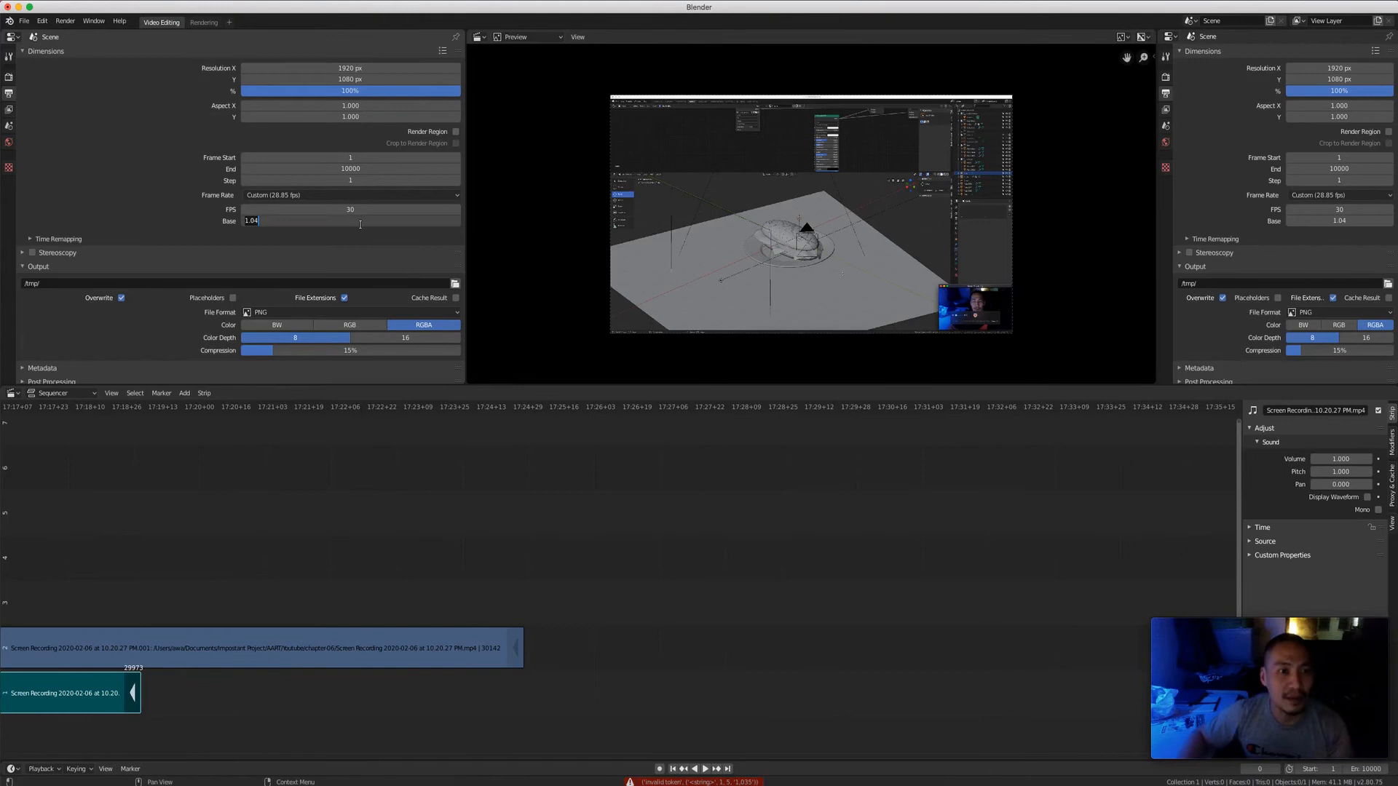
{"action": "type", "text": "1."}
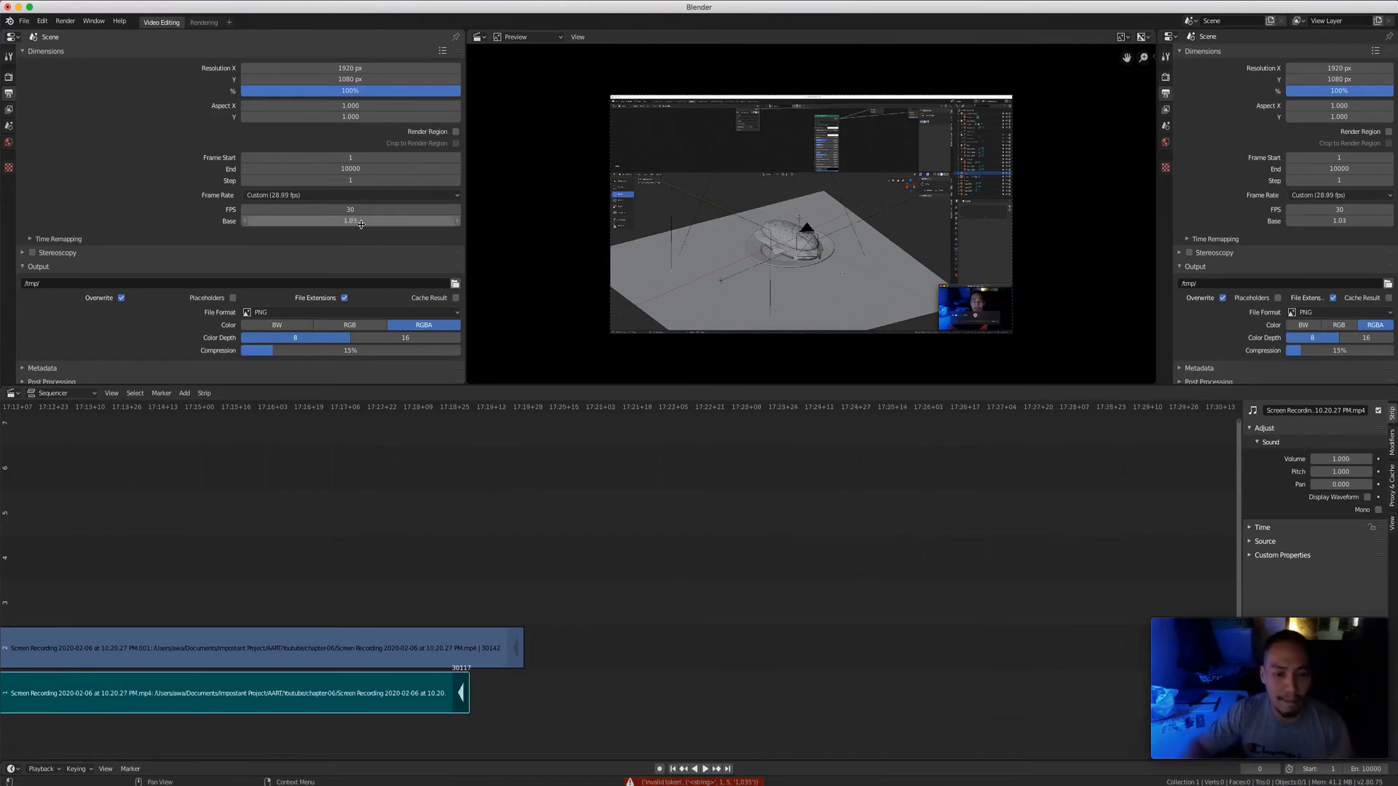
Try a finer frame-rate base of 1.031 against the strip ends
{"action": "left_click", "coordinate": [349, 220]}
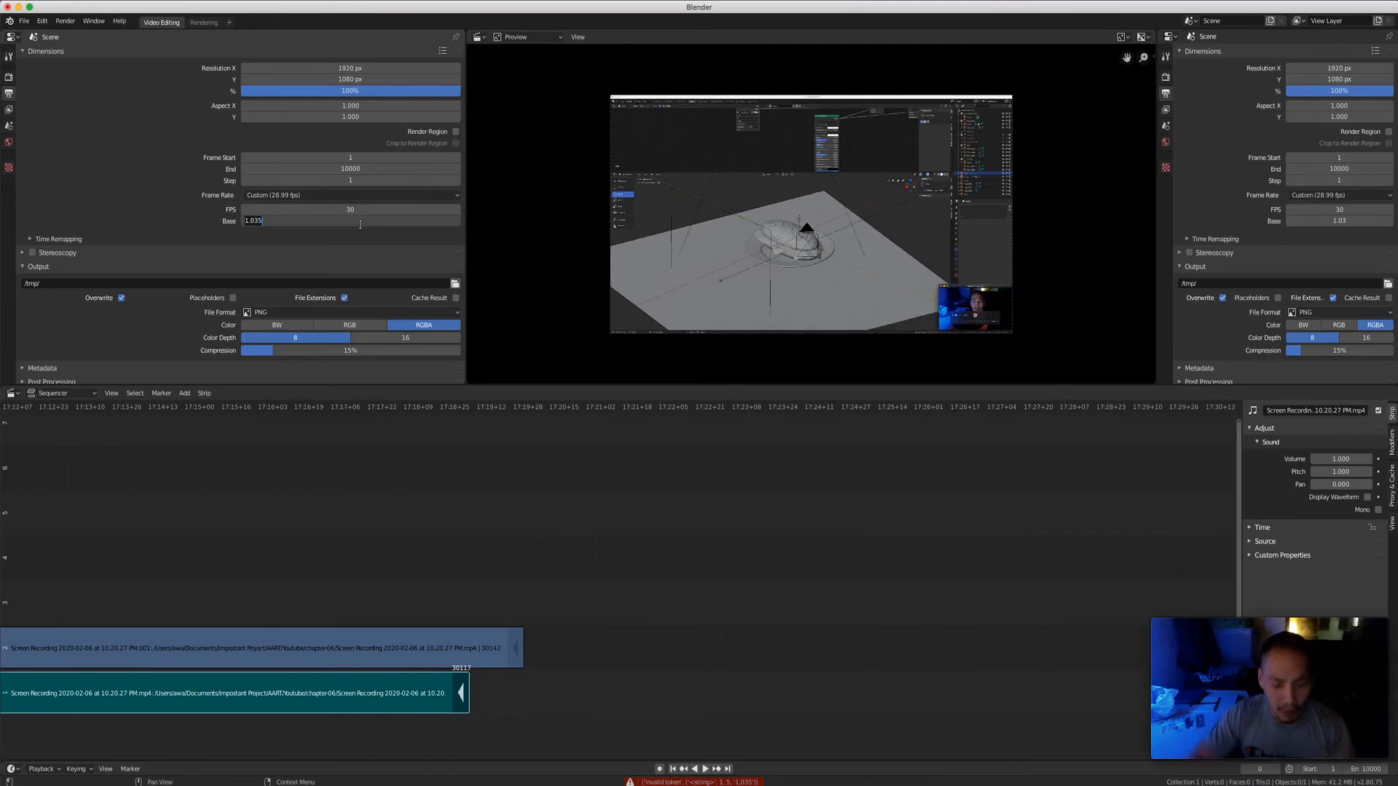
{"action": "key", "text": "Backspace"}
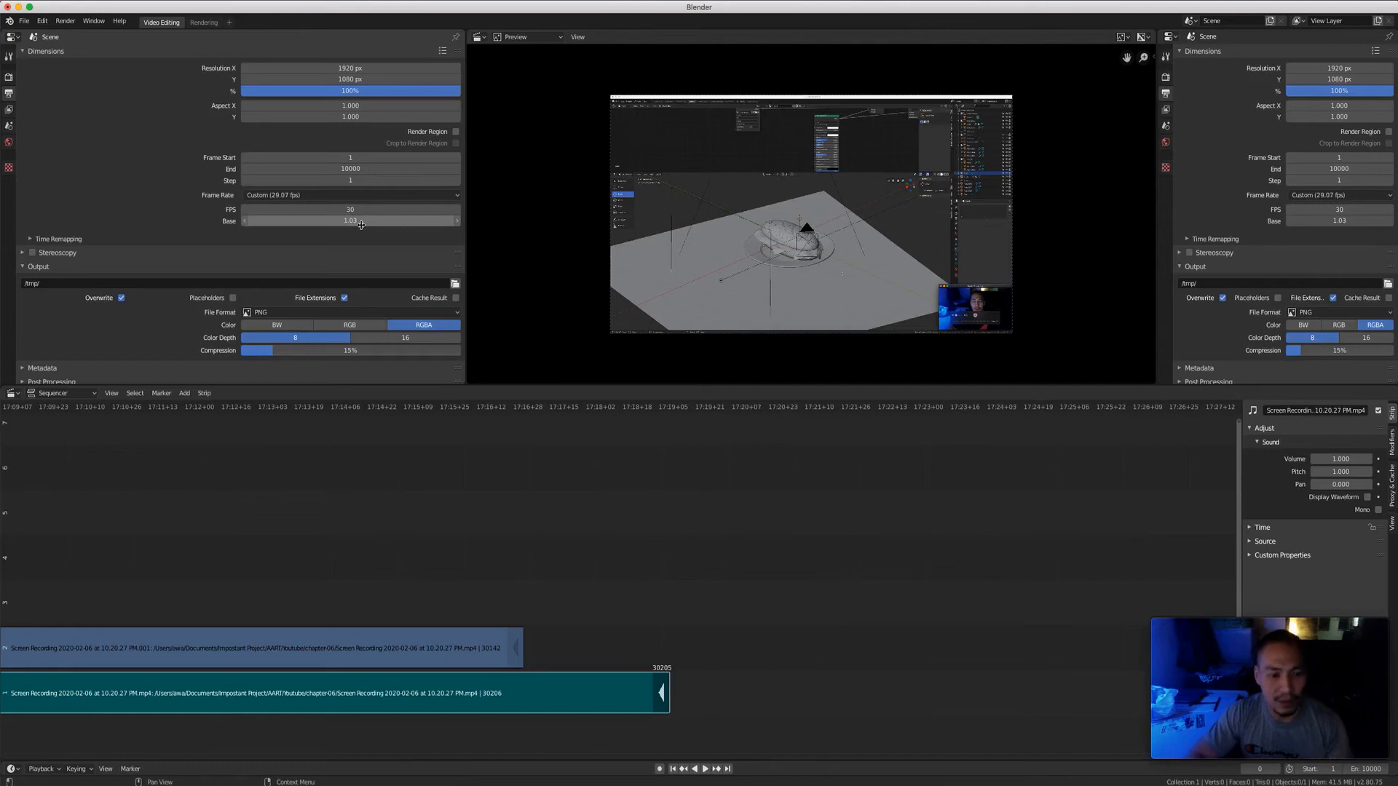
{"action": "left_click", "coordinate": [349, 220]}
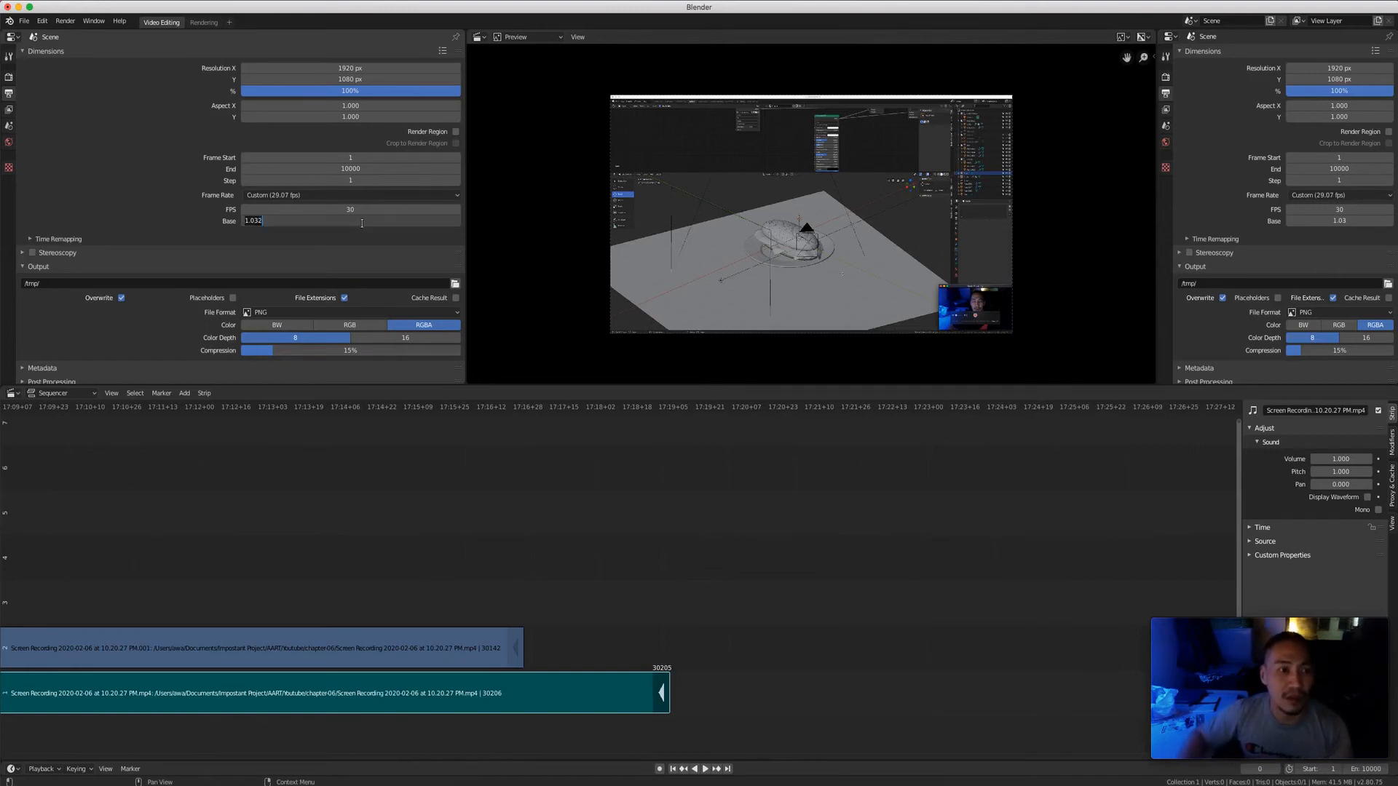
{"action": "type", "text": "1.031"}
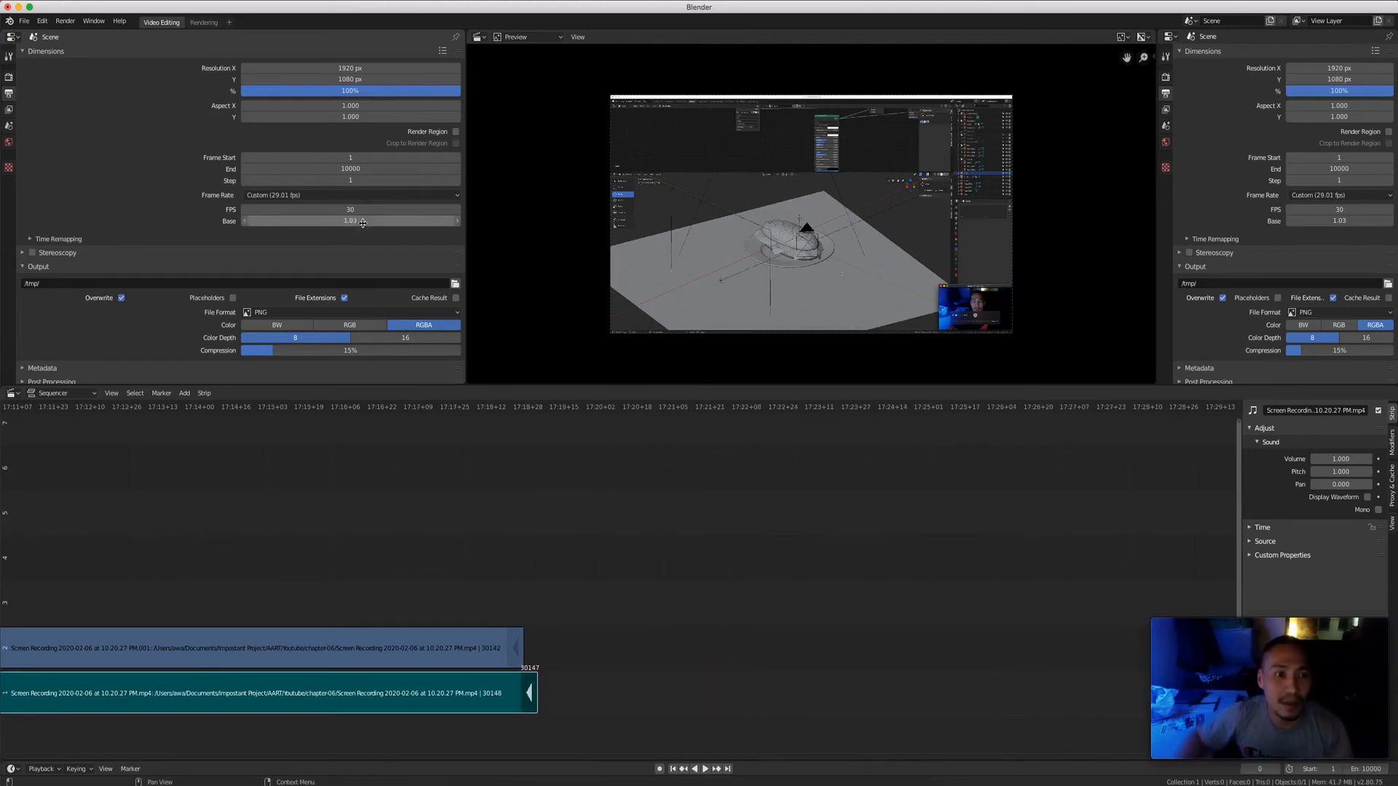
Refine the base to about 1.0341 so both strips end together at 29.01 fps
{"action": "left_click", "coordinate": [349, 220]}
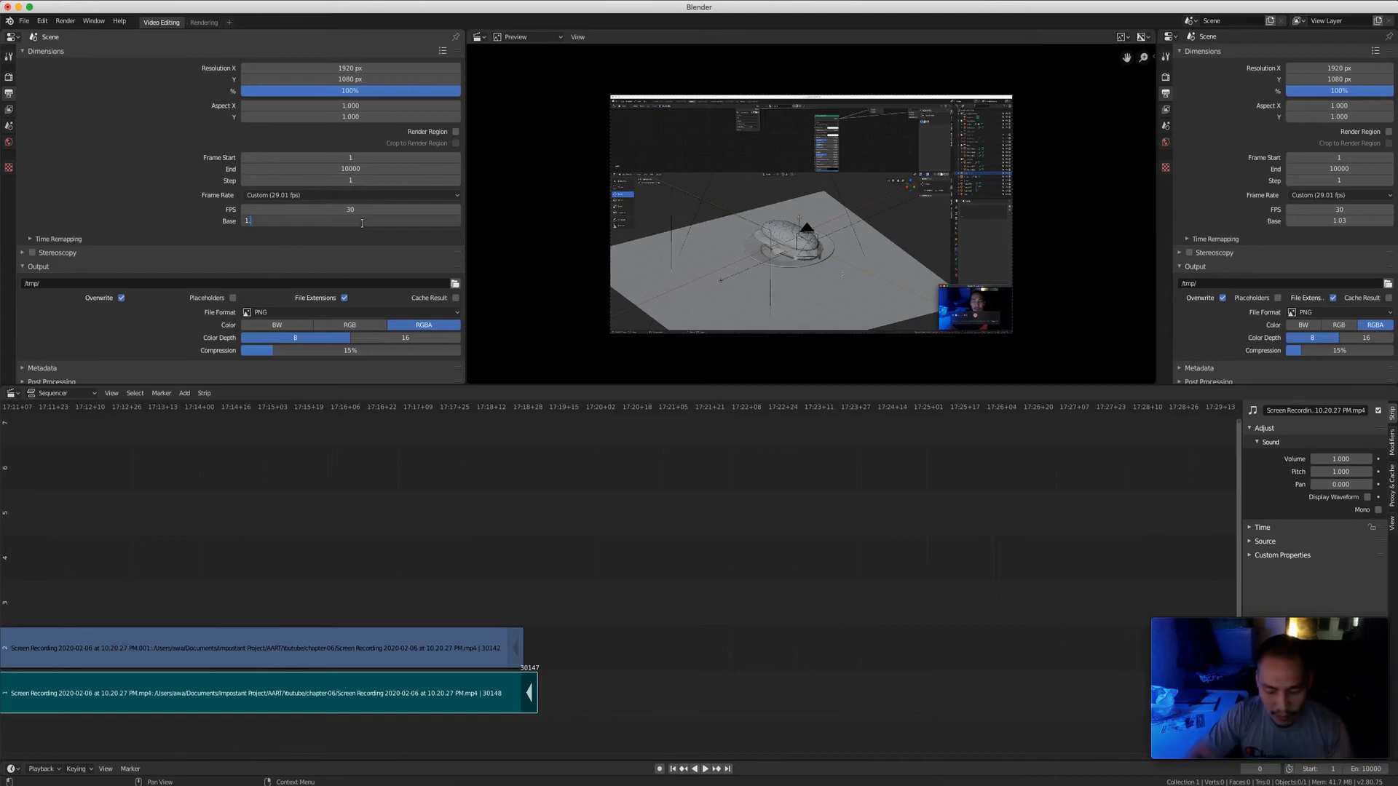
{"action": "type", "text": "1.0341"}
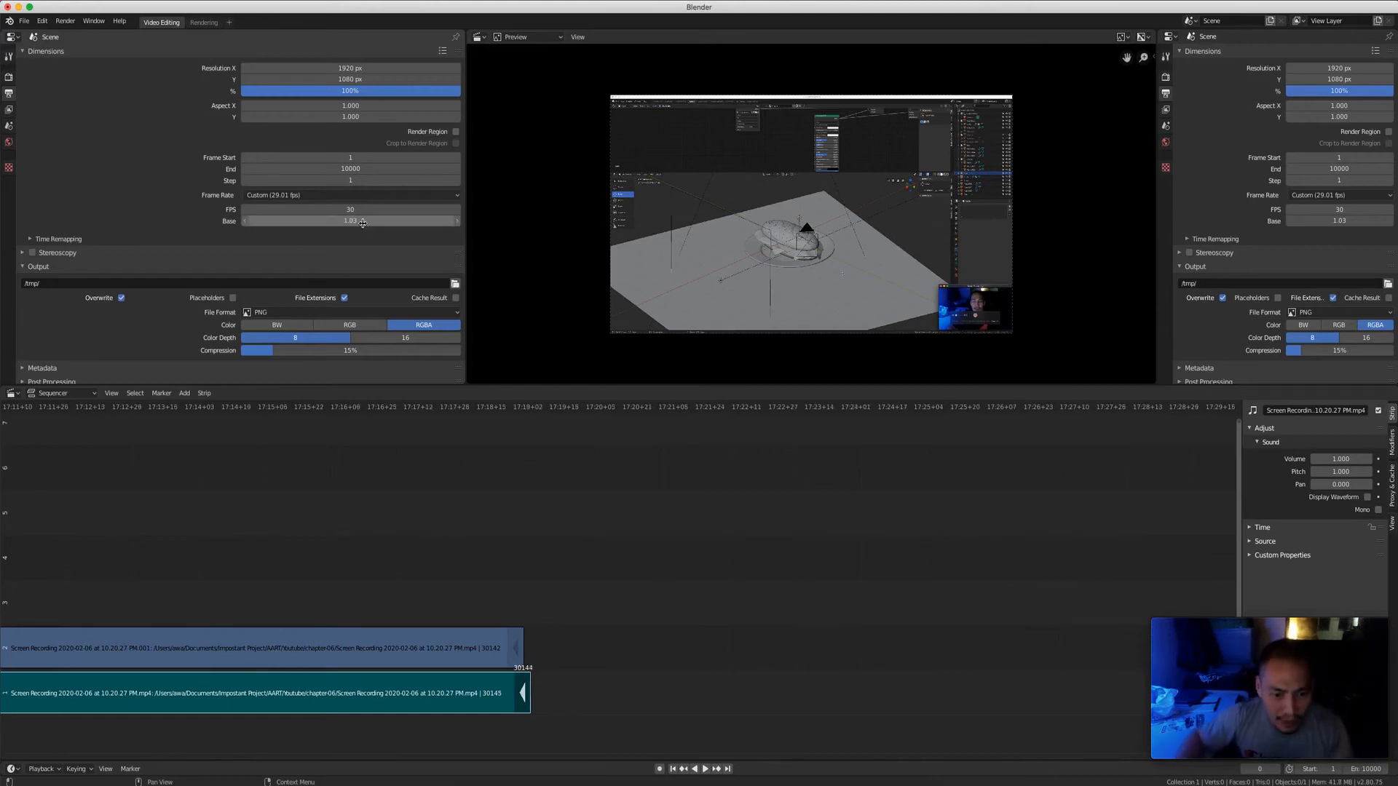
{"action": "left_click", "coordinate": [349, 220]}
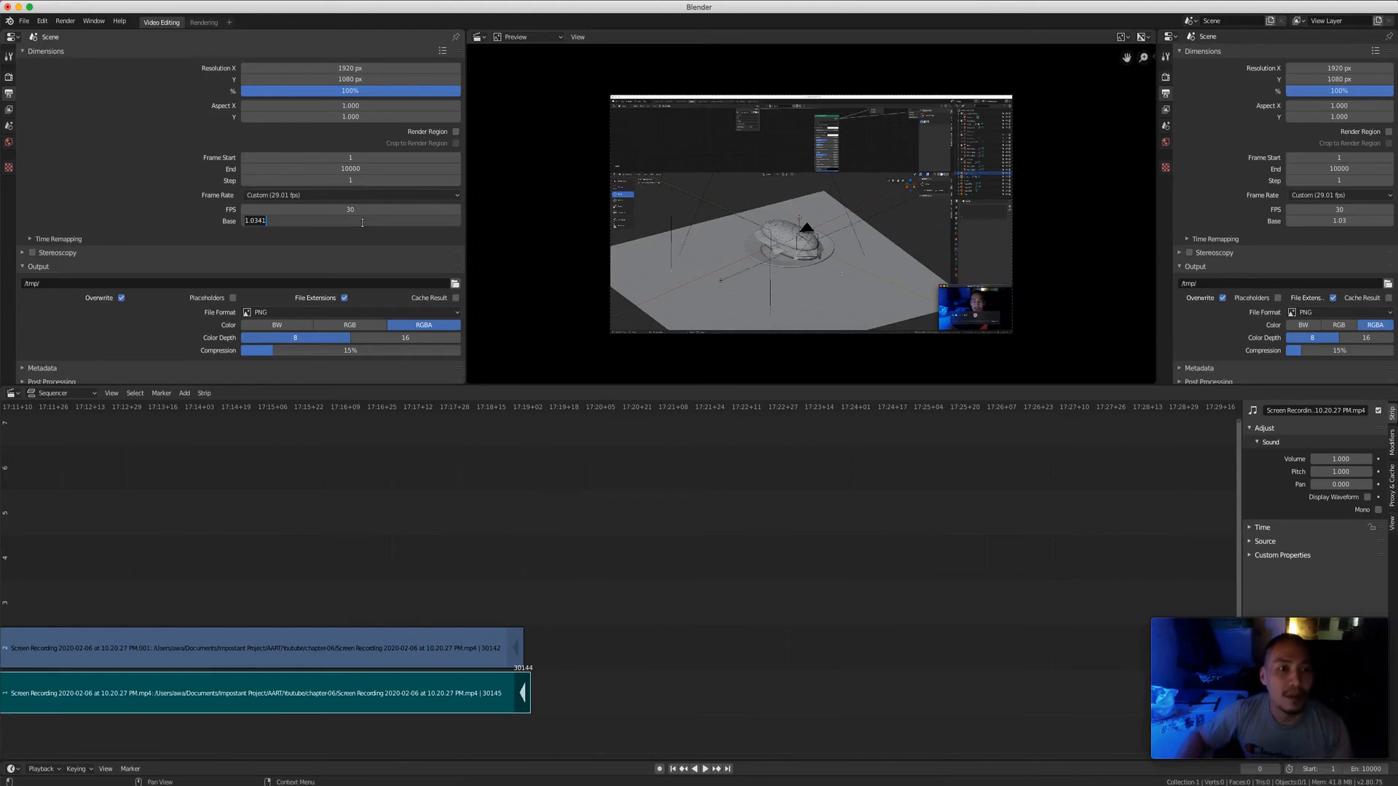
{"action": "type", "text": "1.03"}
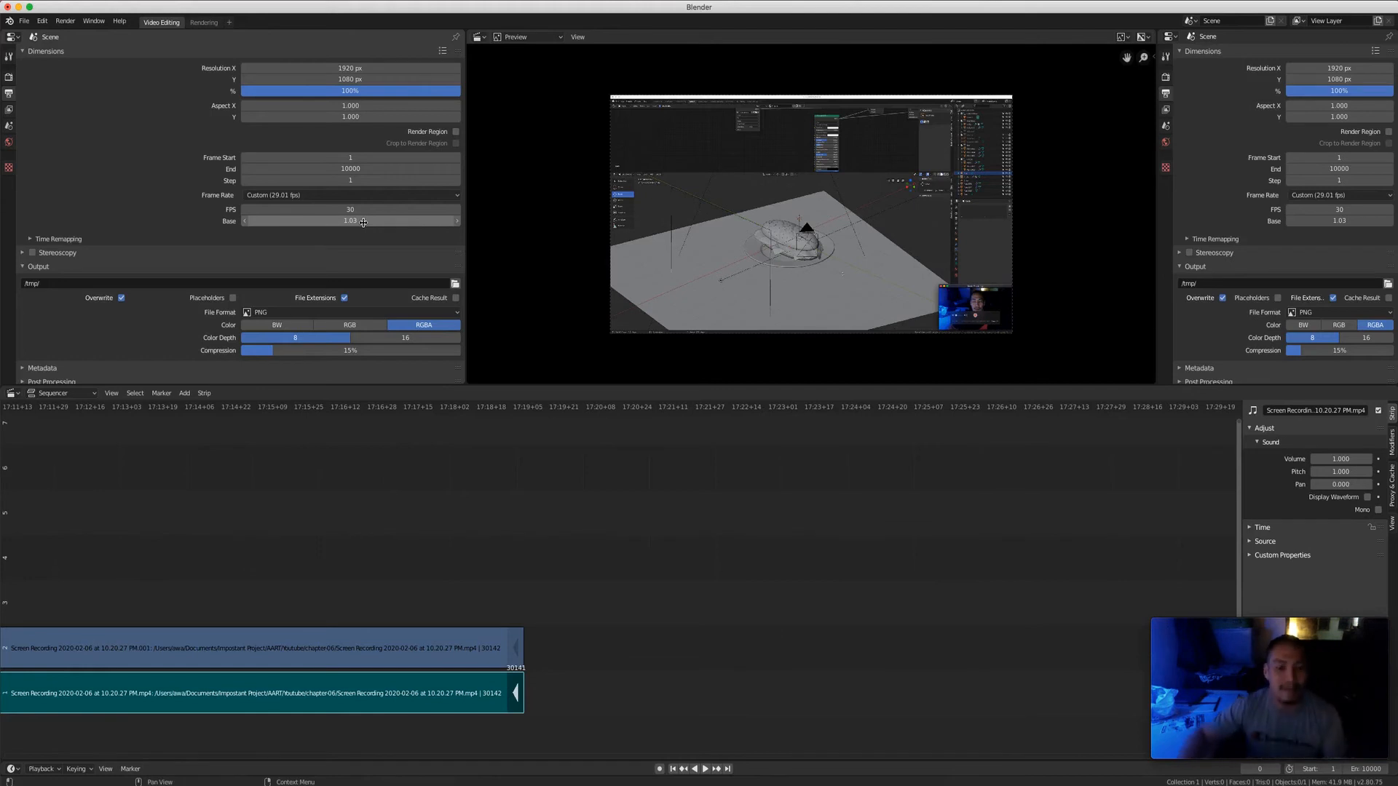
{"action": "left_click", "coordinate": [259, 693]}
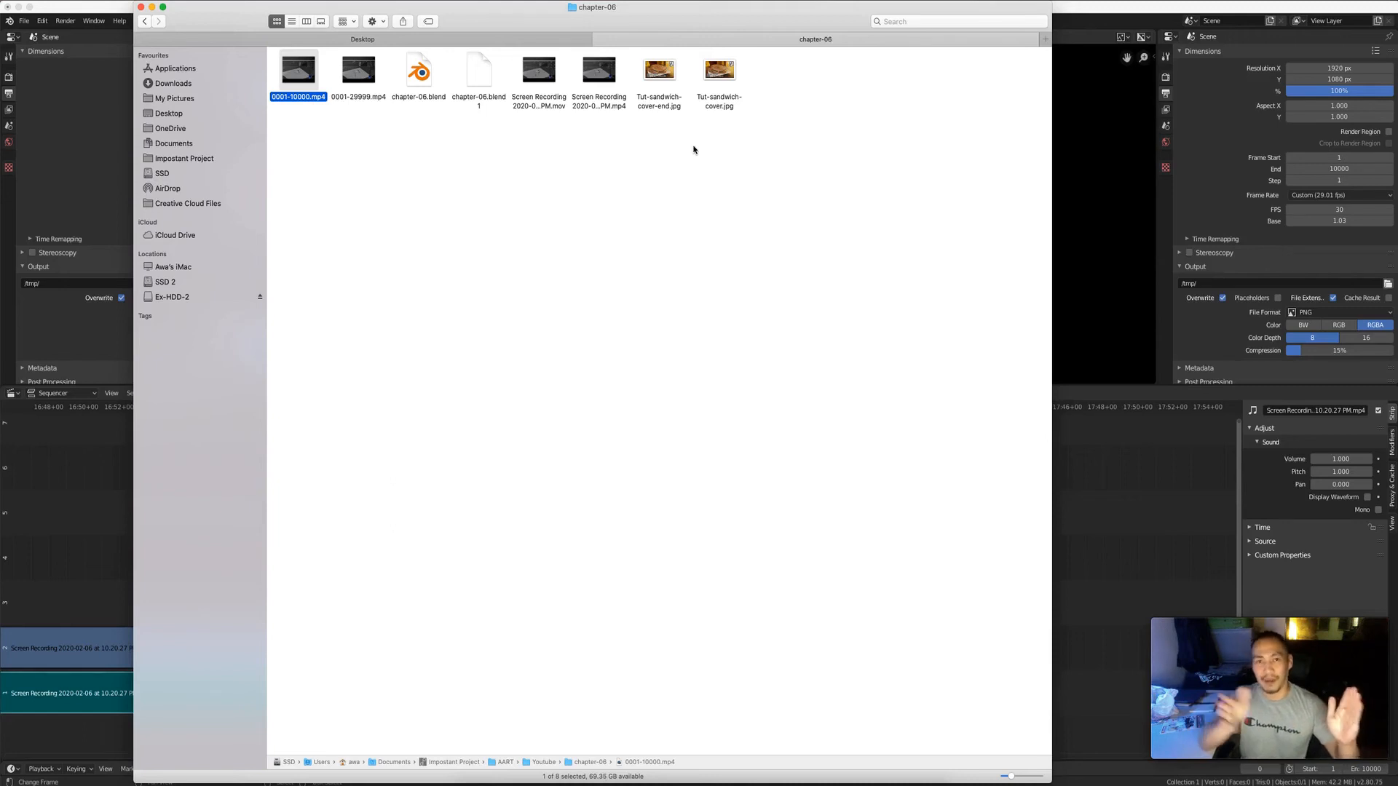
{"action": "mouse_move", "coordinate": [671, 142]}
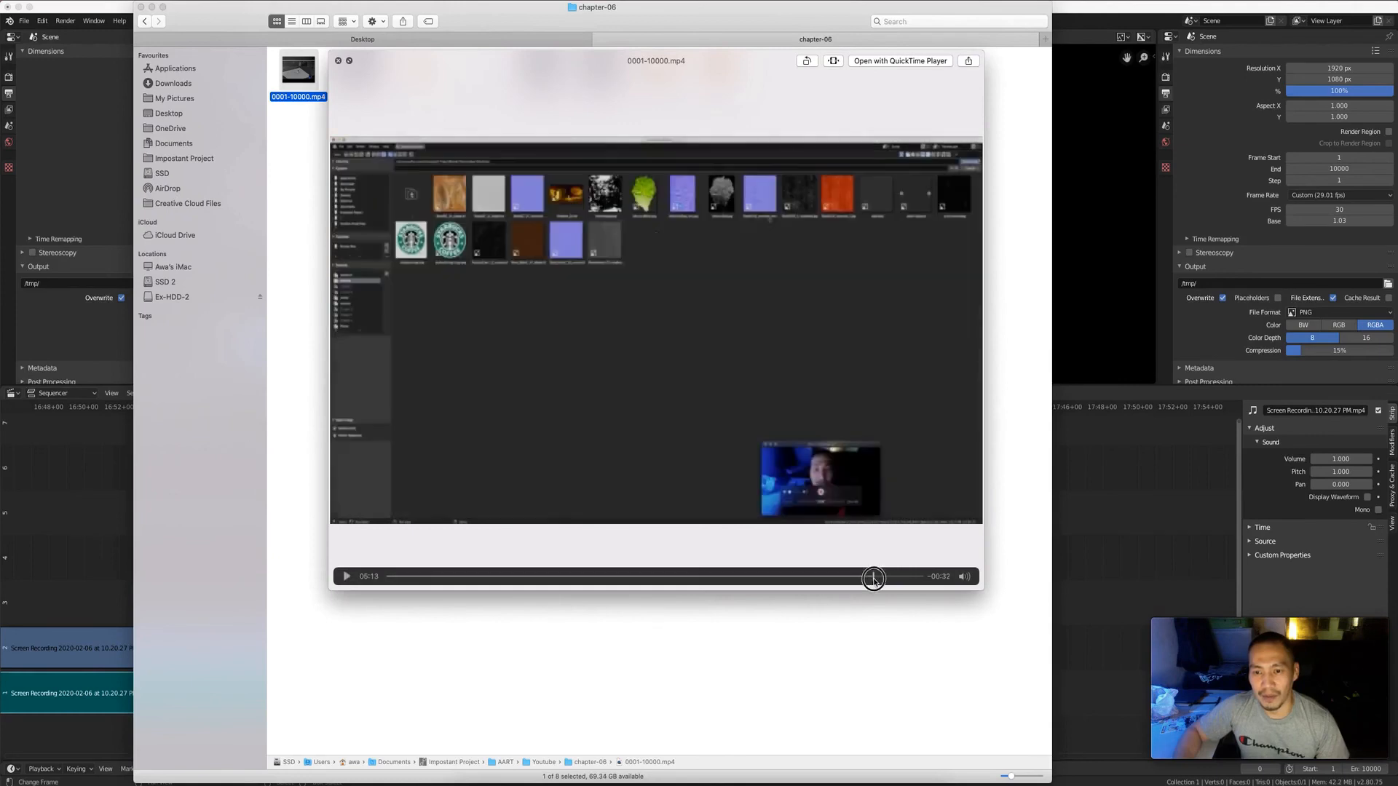
{"action": "left_click", "coordinate": [894, 576]}
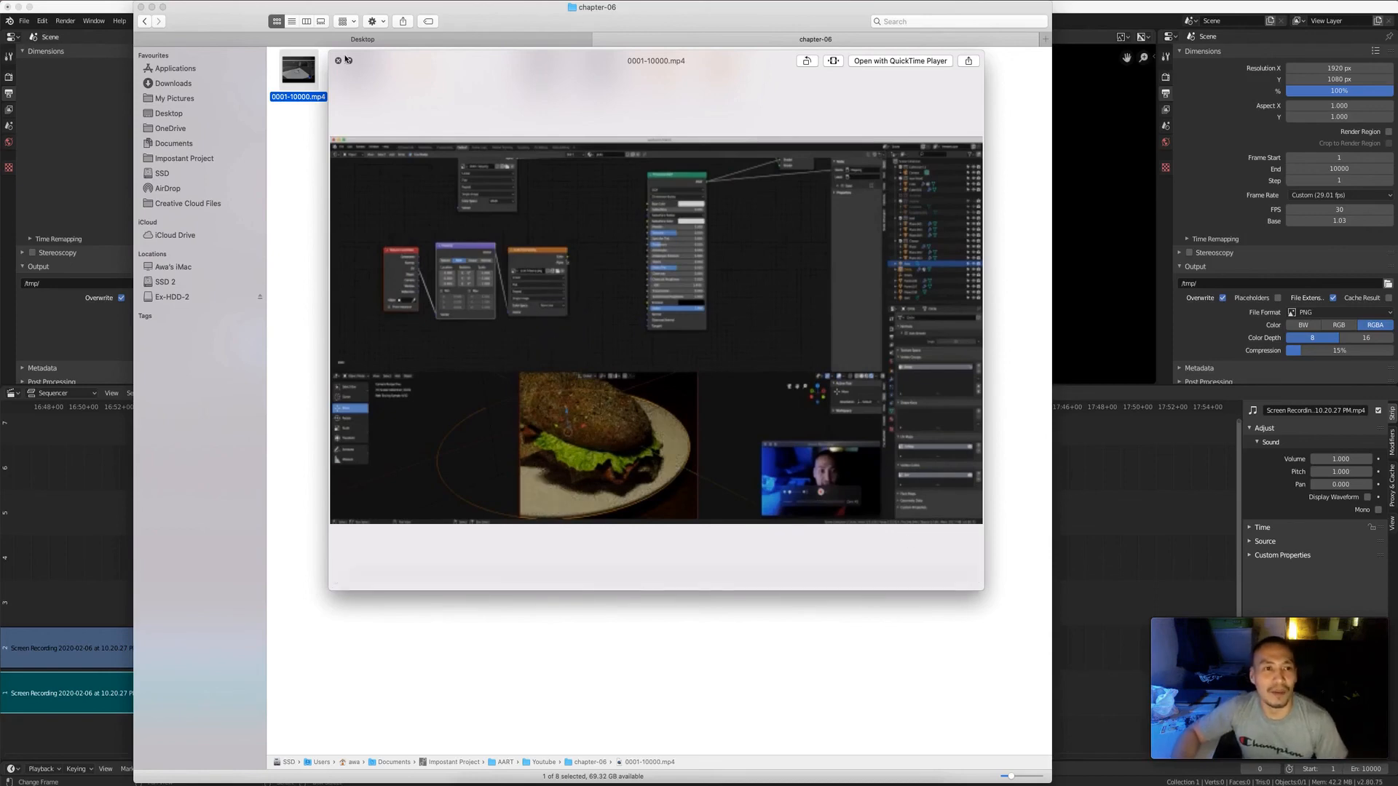
{"action": "left_click", "coordinate": [338, 61]}
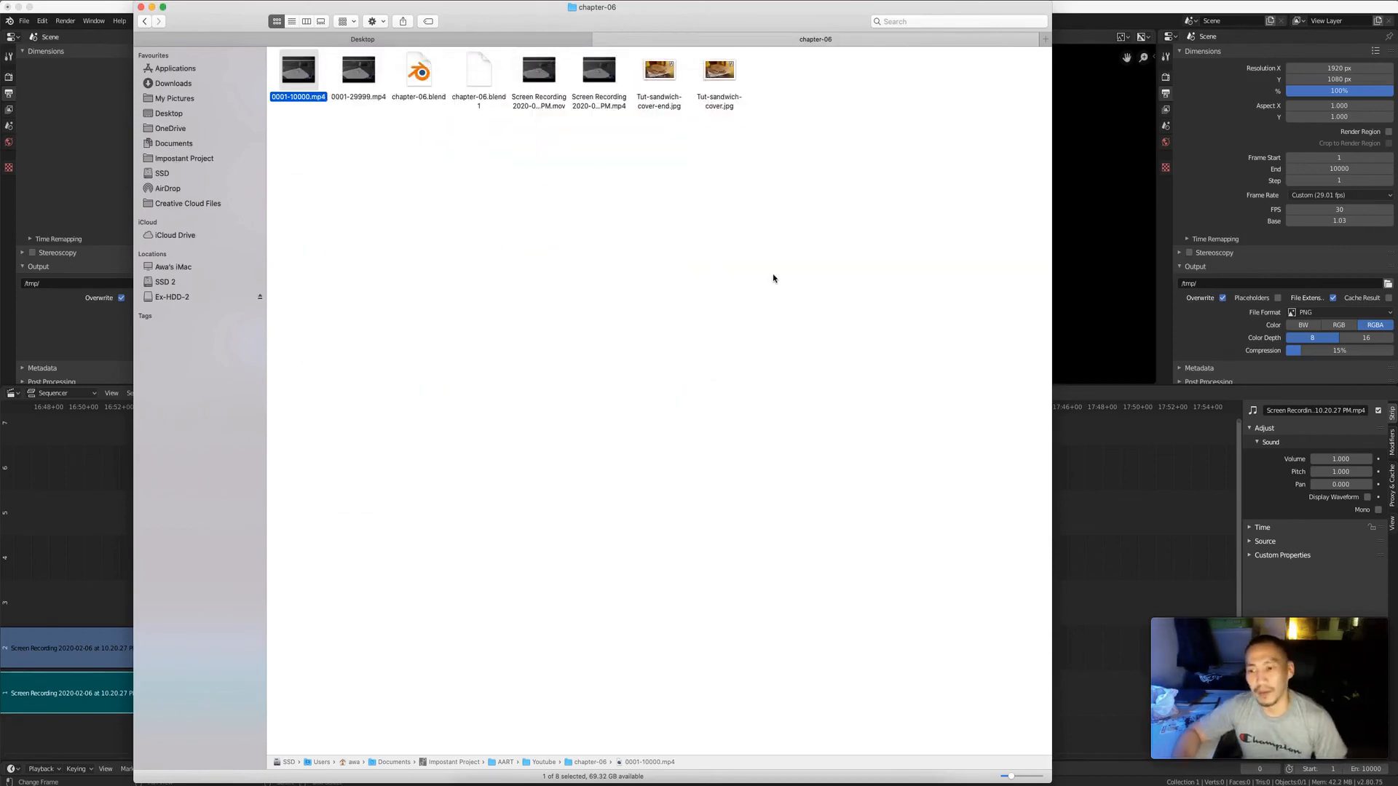